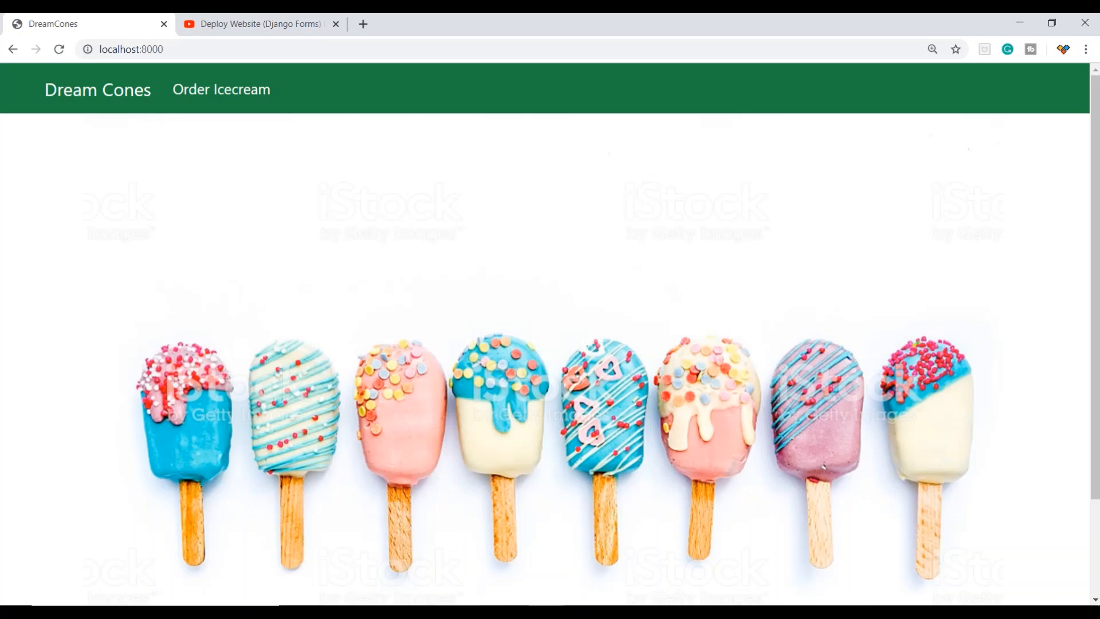
mouse_move(921, 139)
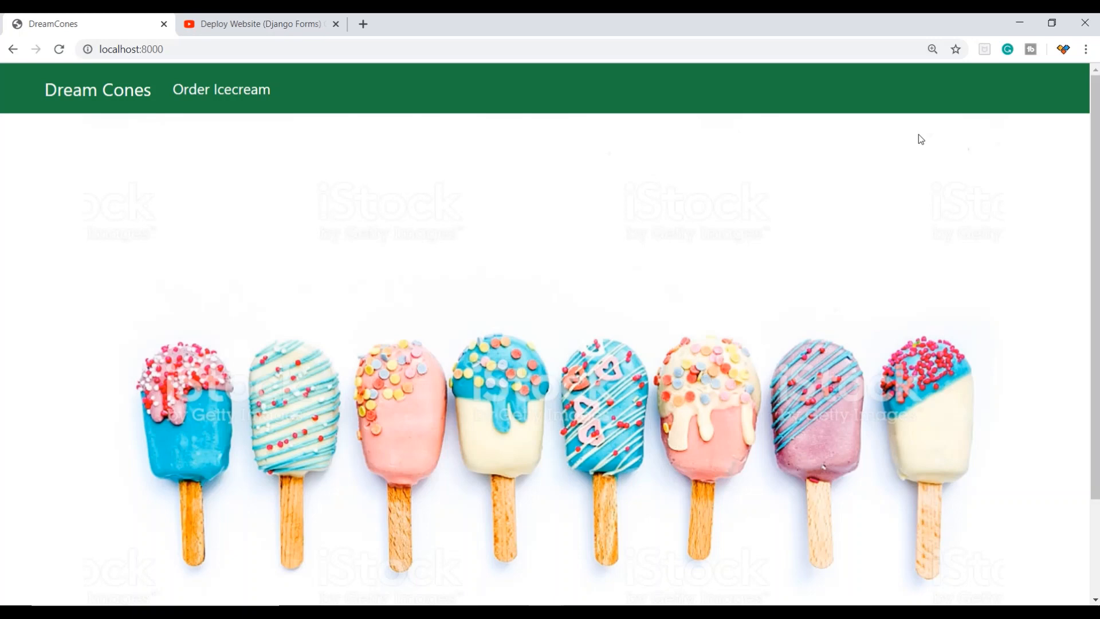
mouse_move(614, 270)
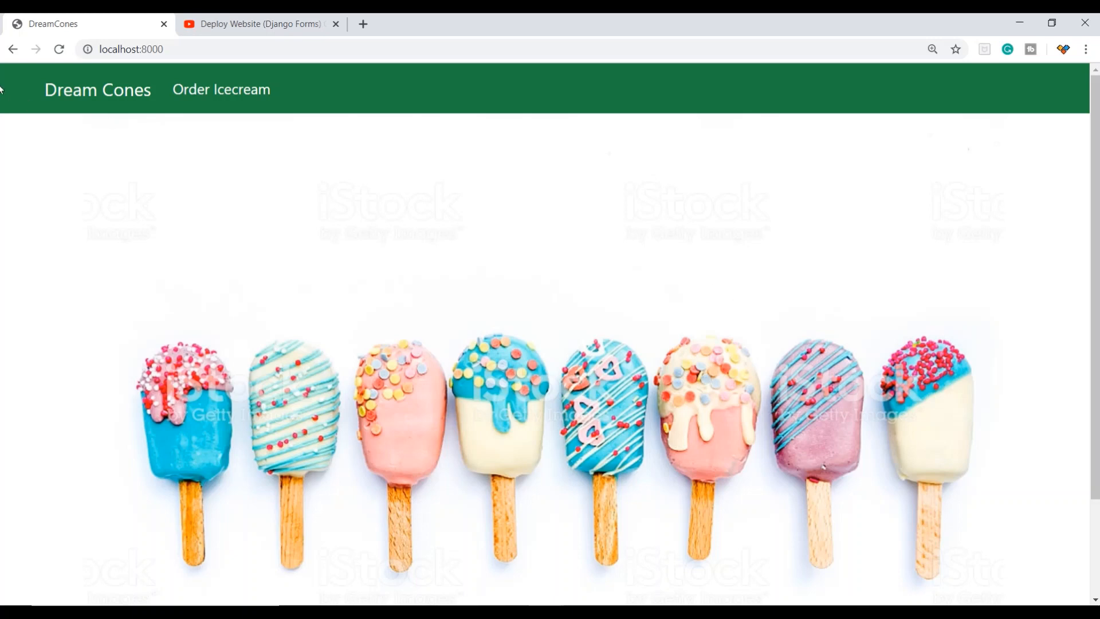
Browse the ice cream order form and its size options, returning home and back to the form.
click(221, 89)
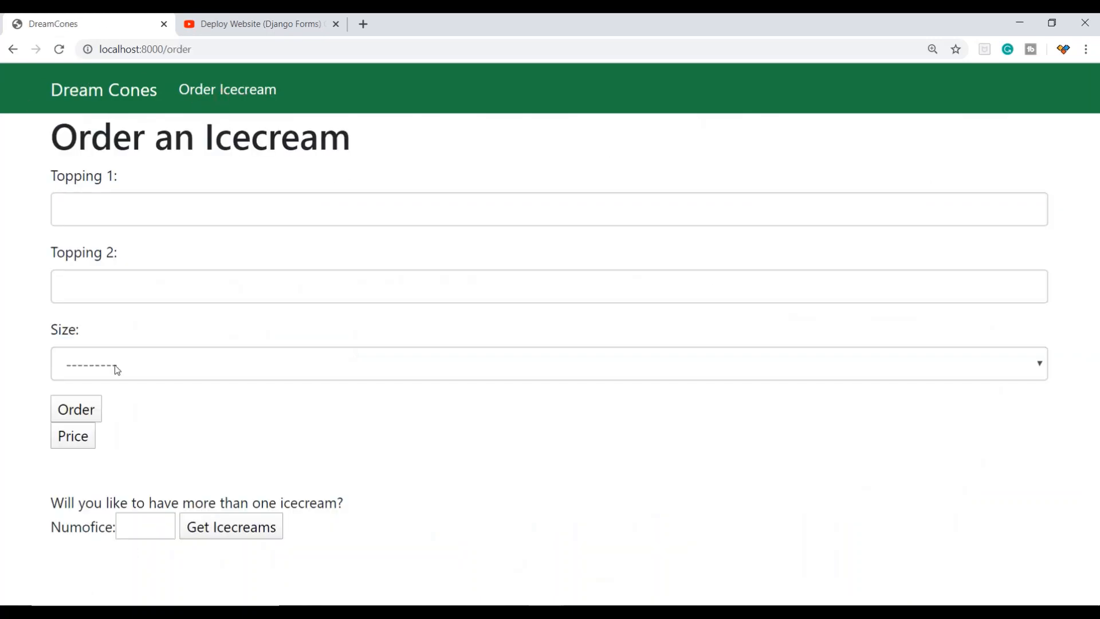
click(547, 363)
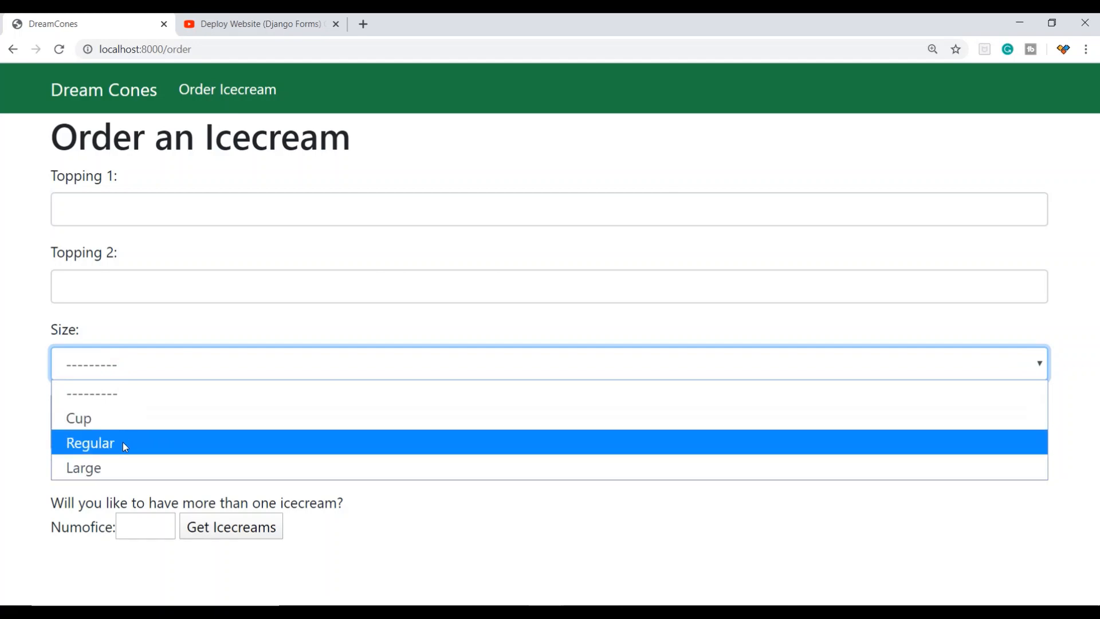
mouse_move(119, 467)
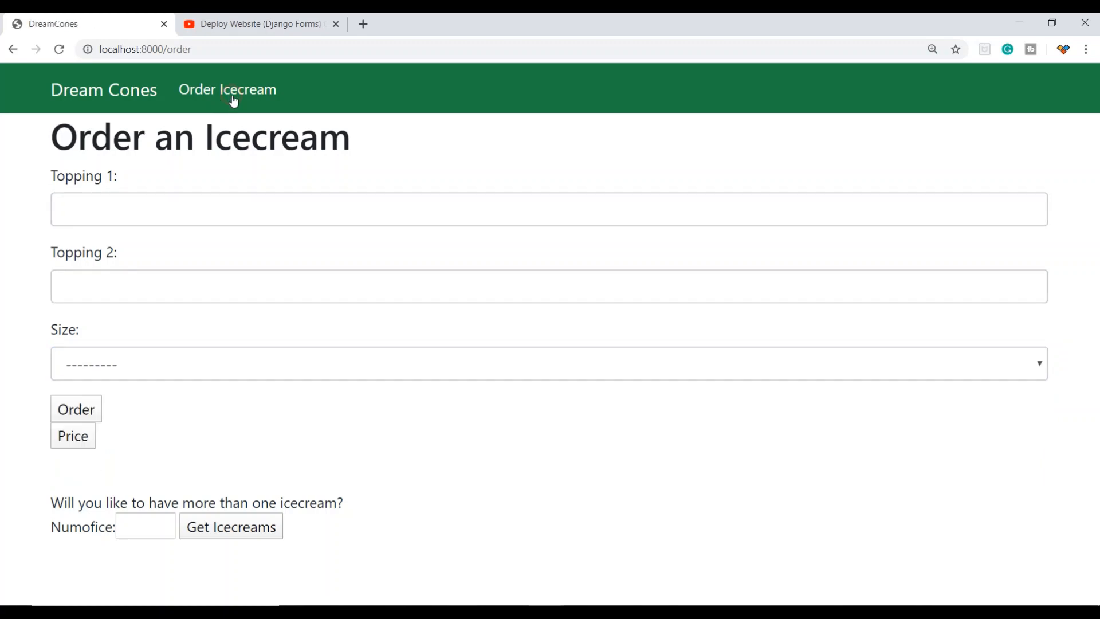
click(103, 89)
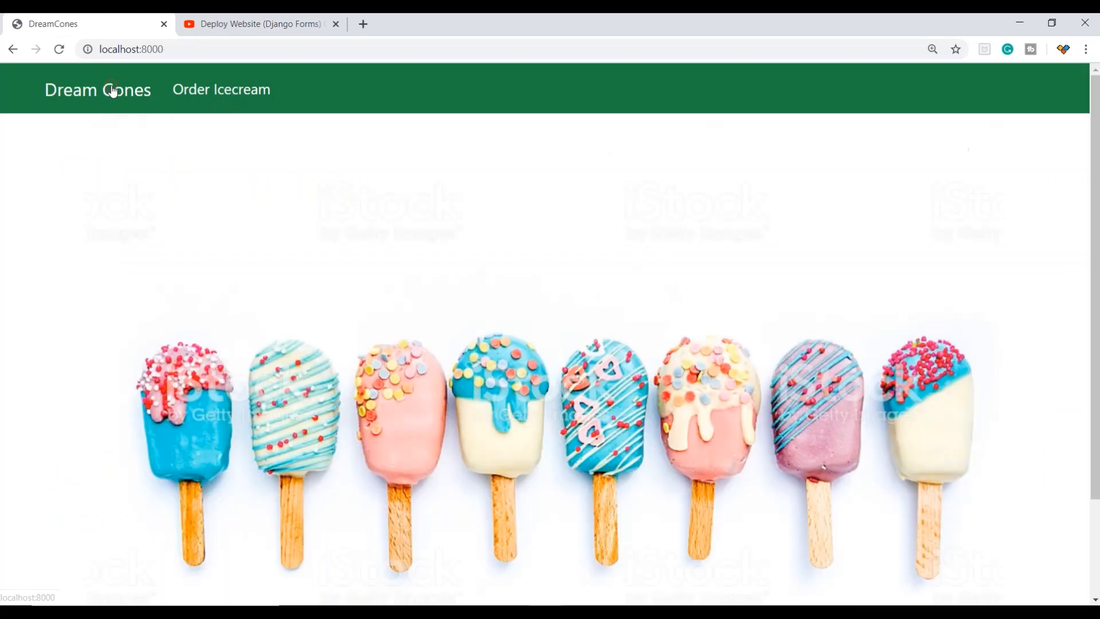
click(222, 89)
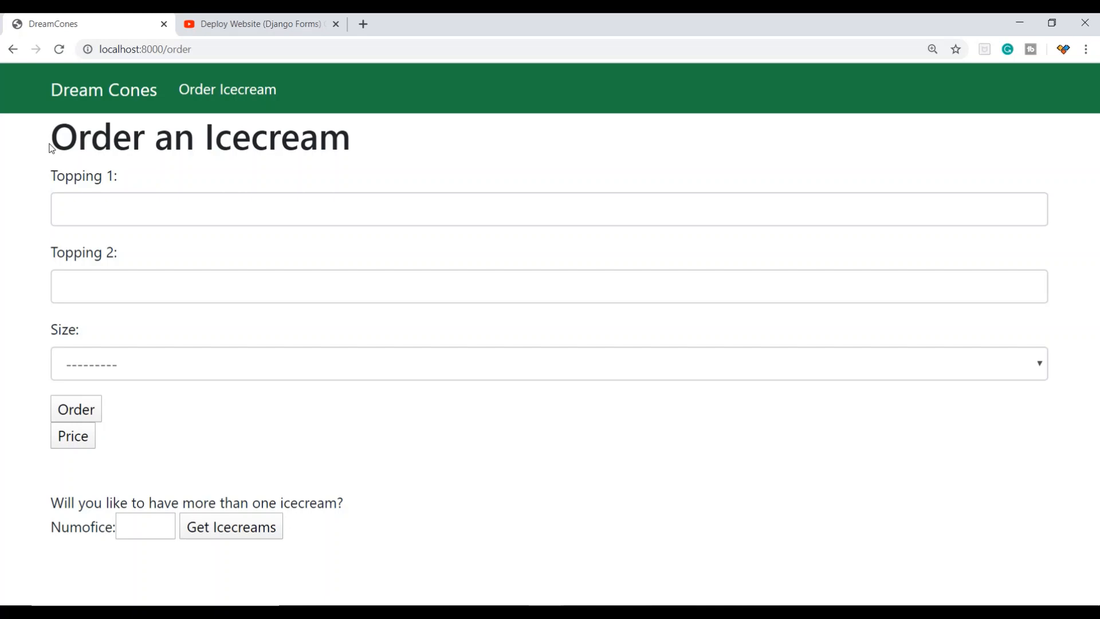
mouse_move(254, 90)
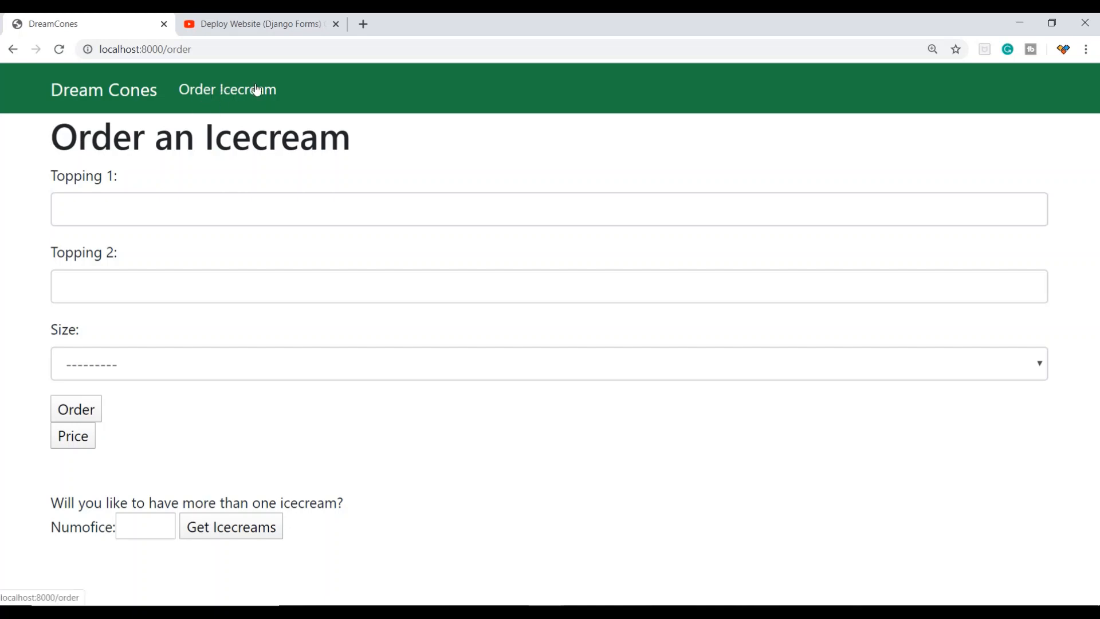
Order a Regular ice cream with Vanilla and Chocochips toppings and submit it.
click(548, 208)
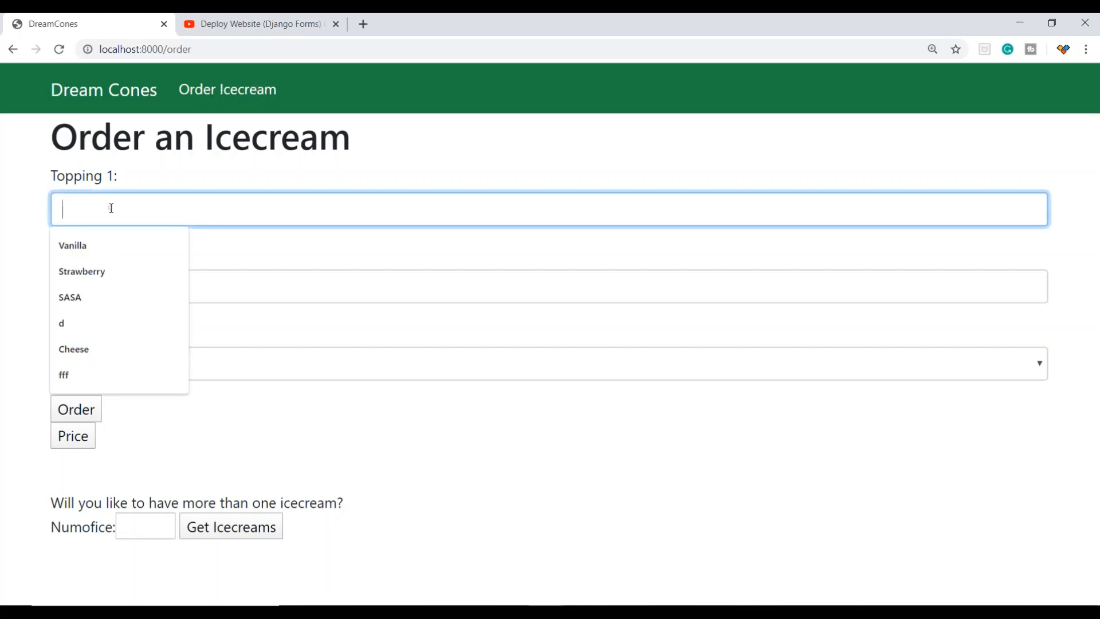
click(73, 245)
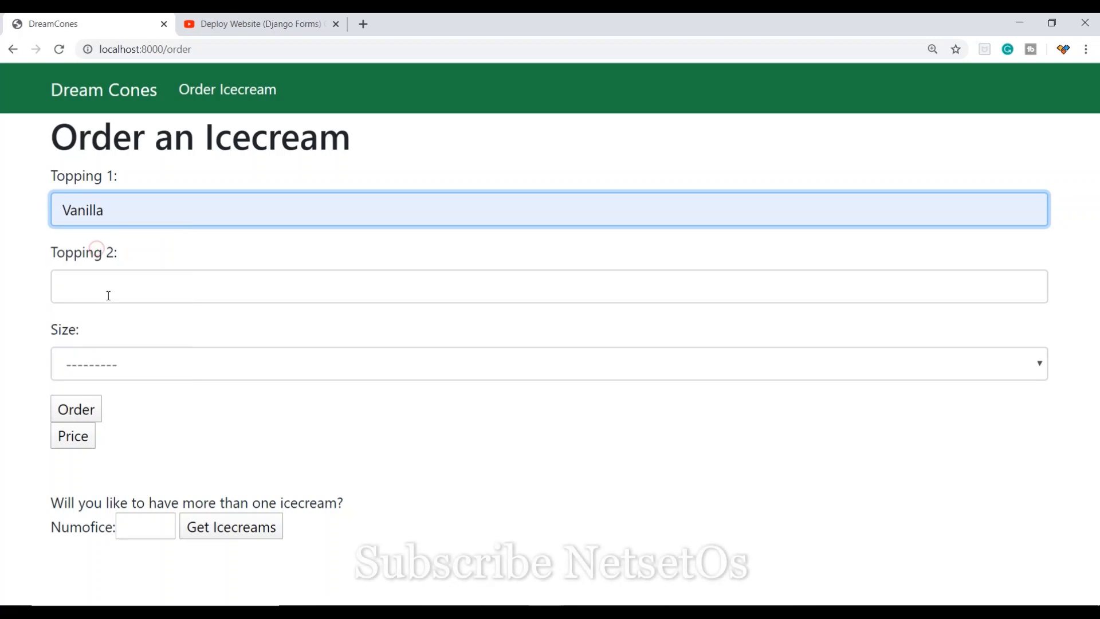
text(Chocochips)
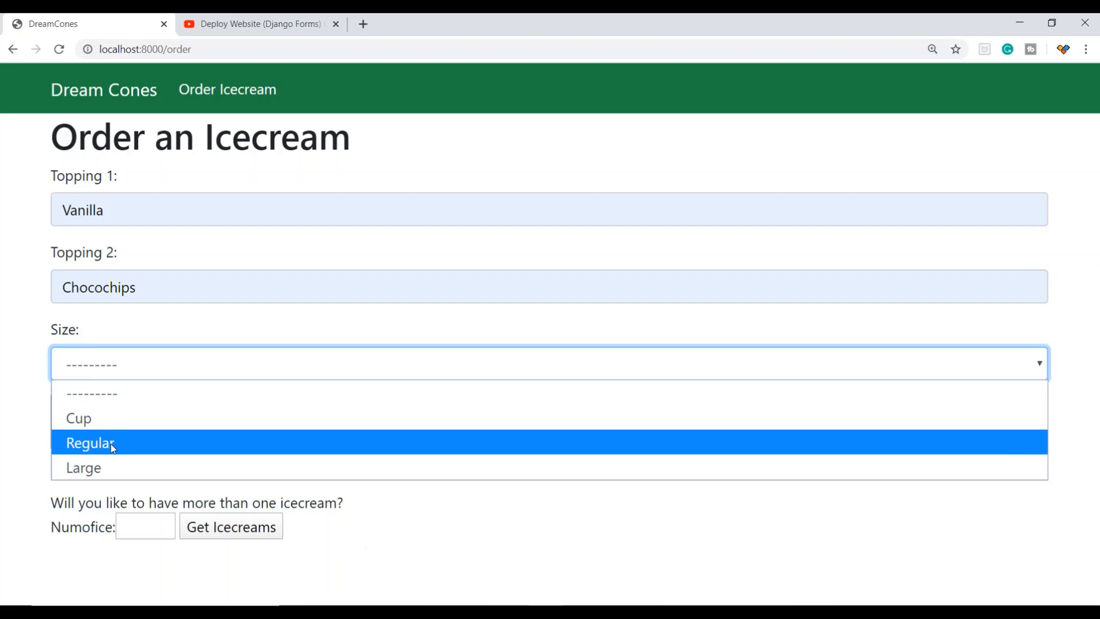
click(89, 442)
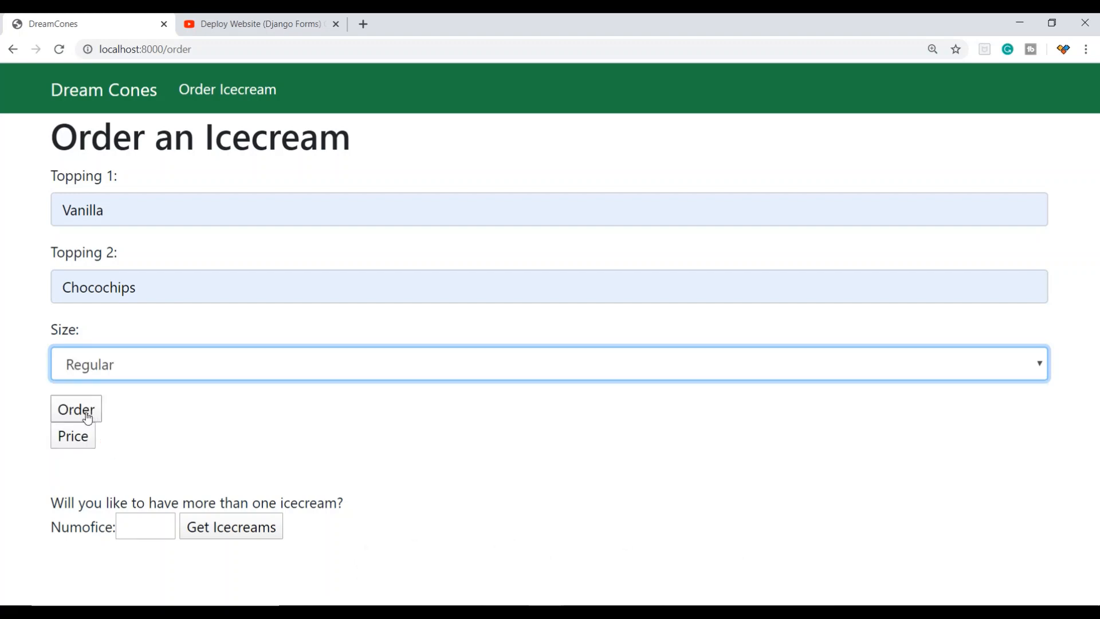
click(76, 409)
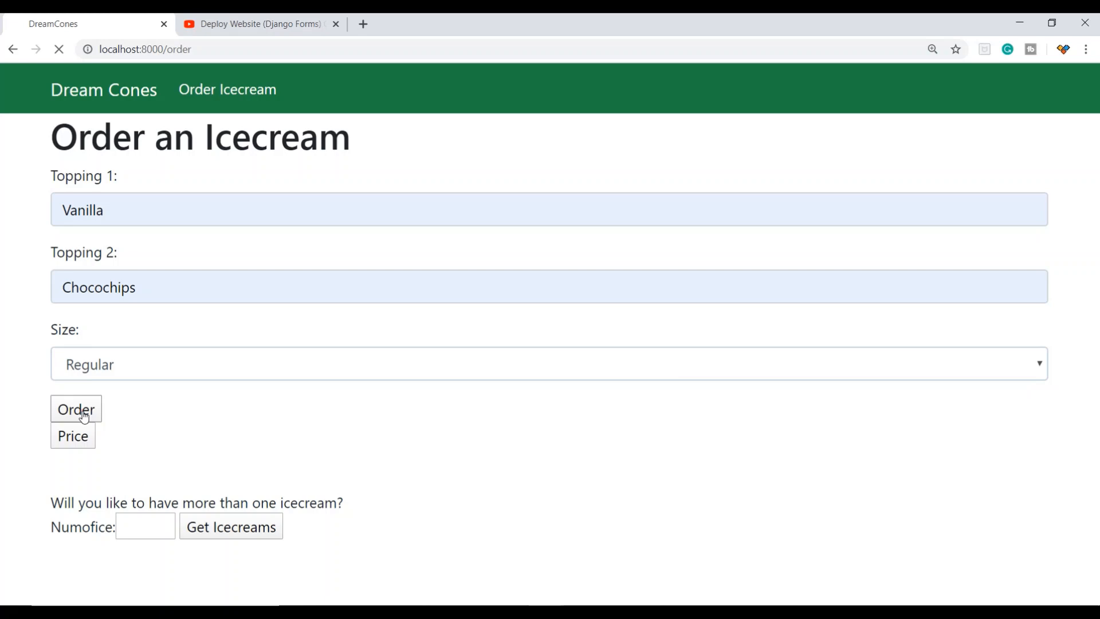
click(75, 409)
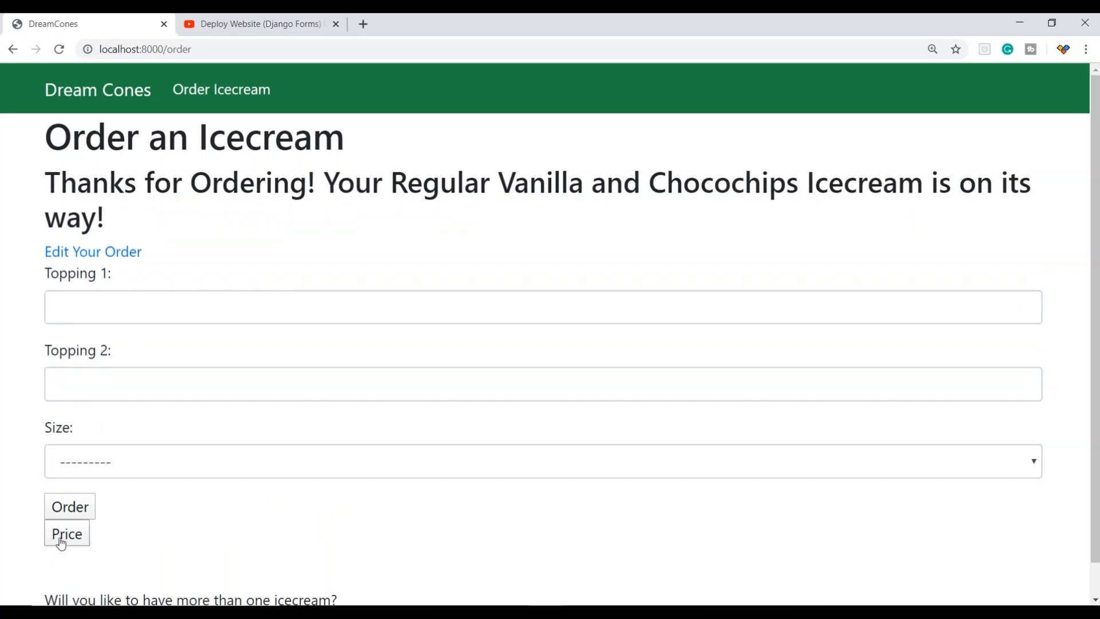
View the ice cream price plans listing Cup $5, Medium $10 and Large $20.
click(66, 532)
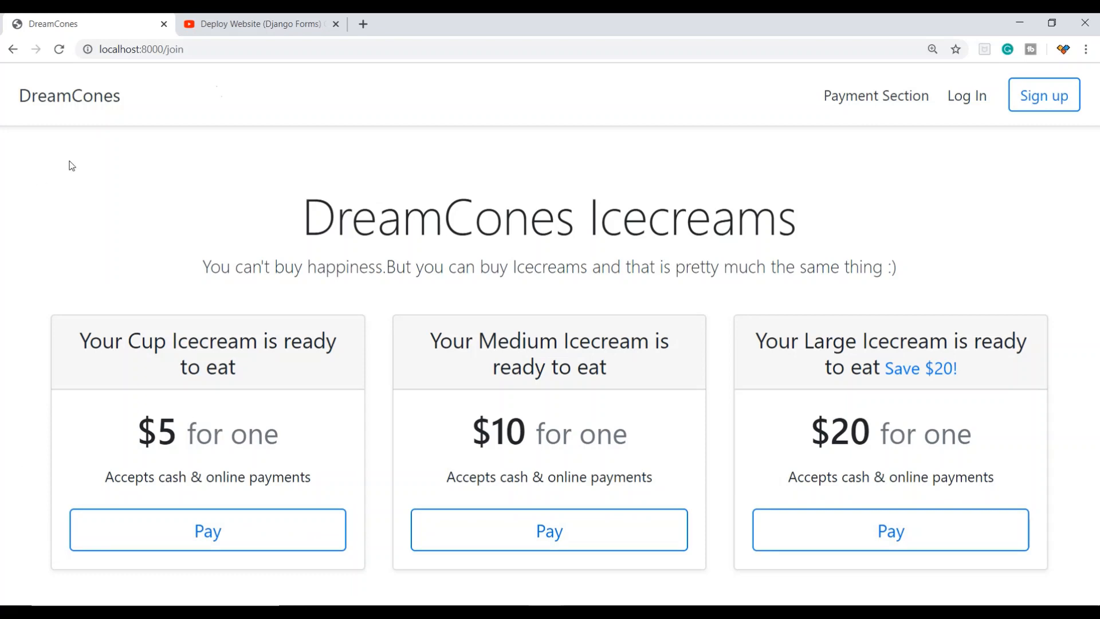
mouse_move(783, 411)
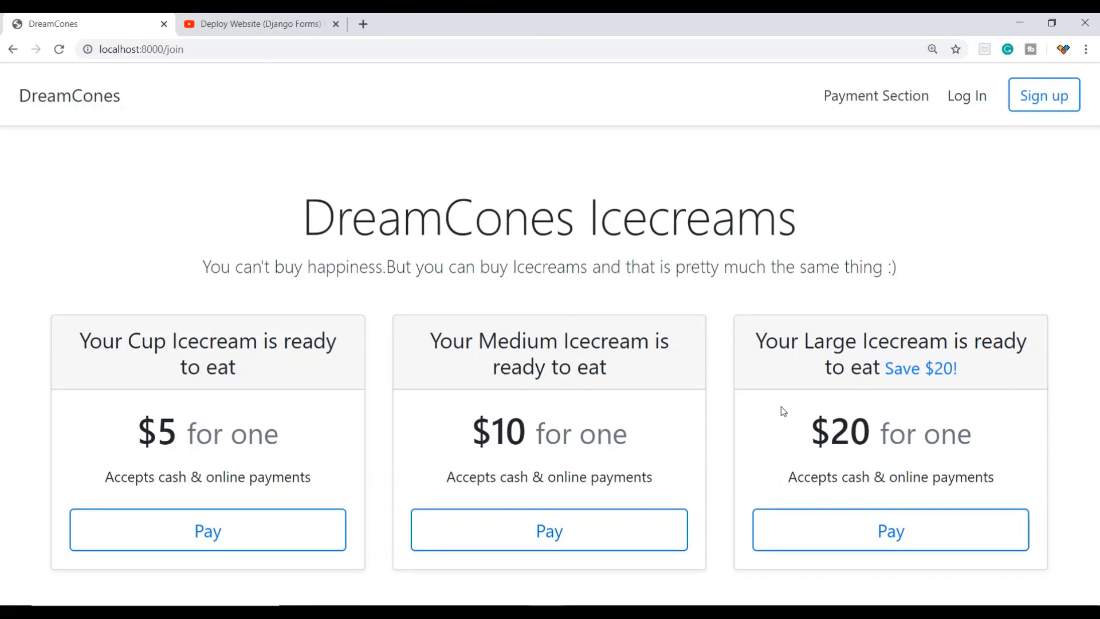
mouse_move(584, 387)
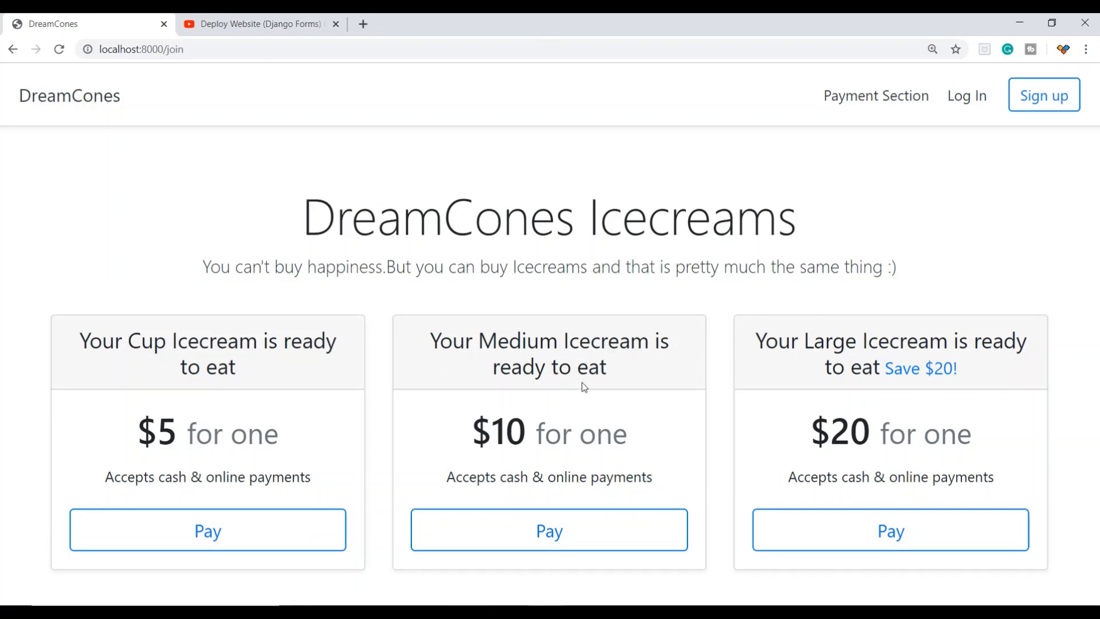
mouse_move(864, 274)
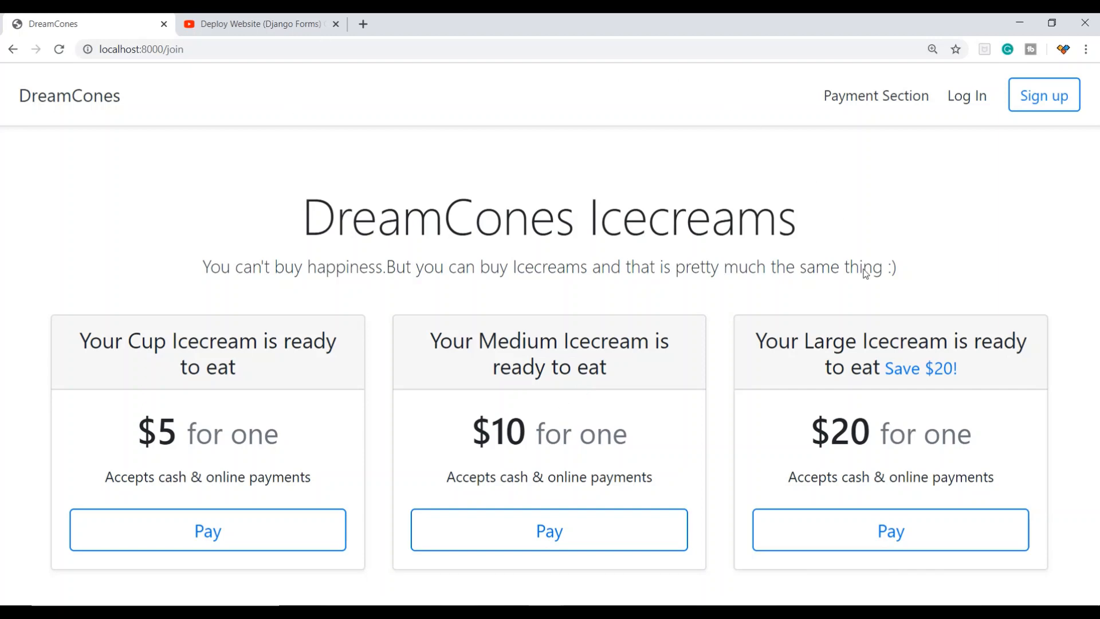
mouse_move(426, 226)
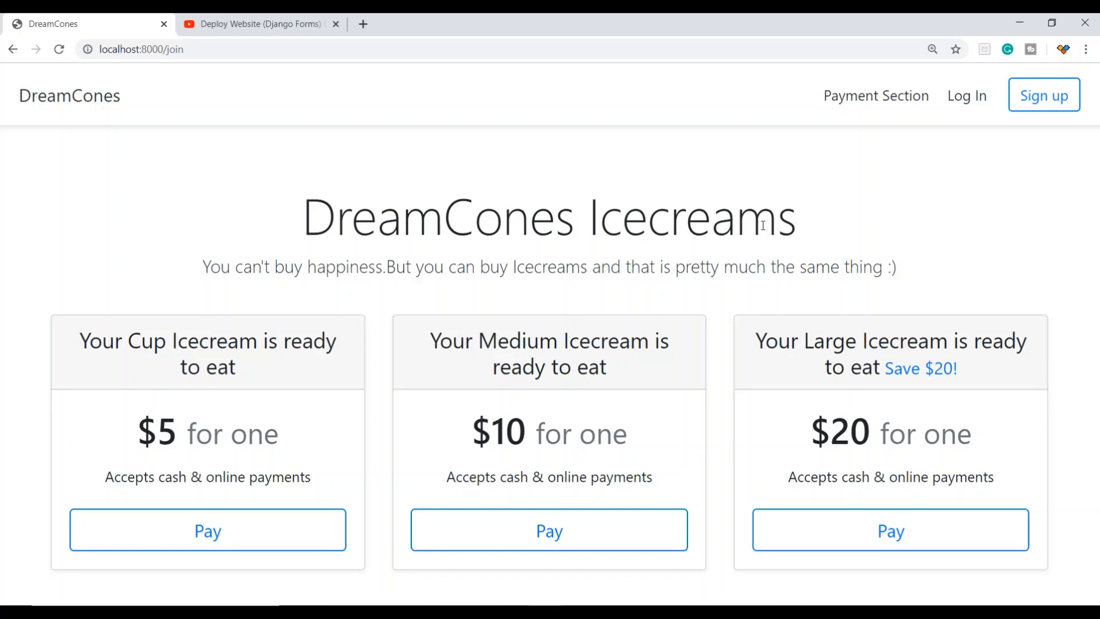
mouse_move(717, 267)
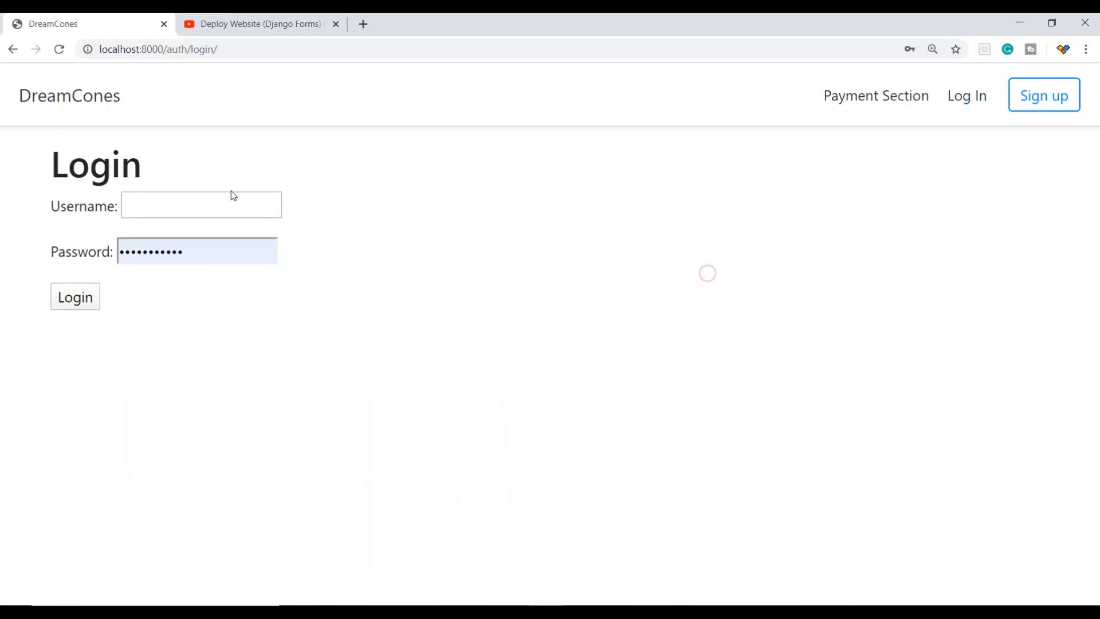
Enter 'hhsjhf' on the login page, visit the sign-up form and payment section, then switch tabs.
text(hhsjhf)
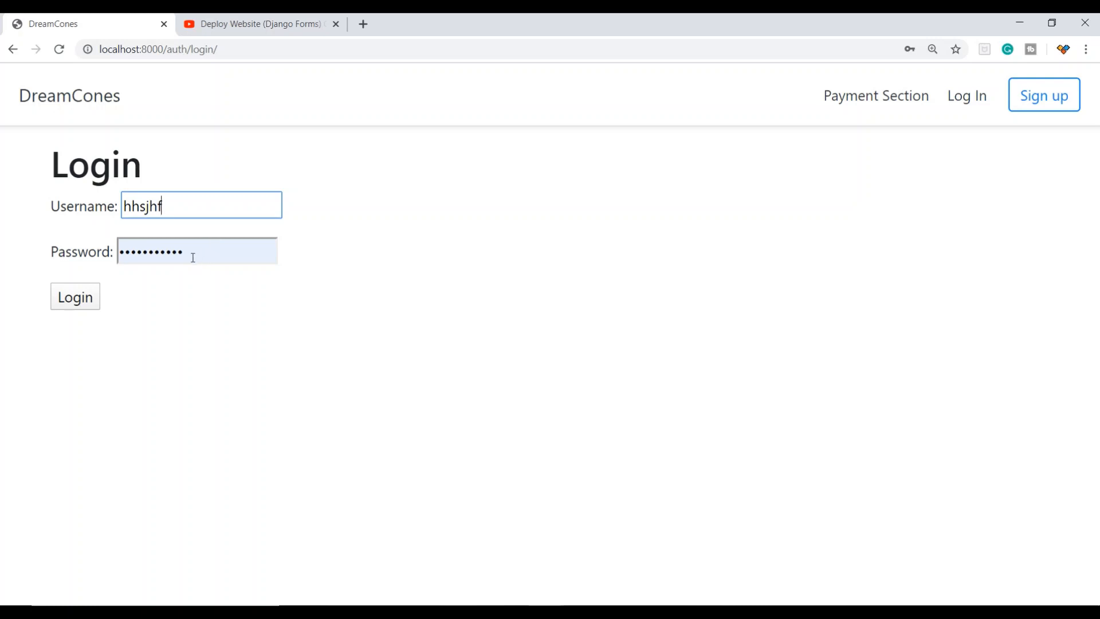
click(1044, 95)
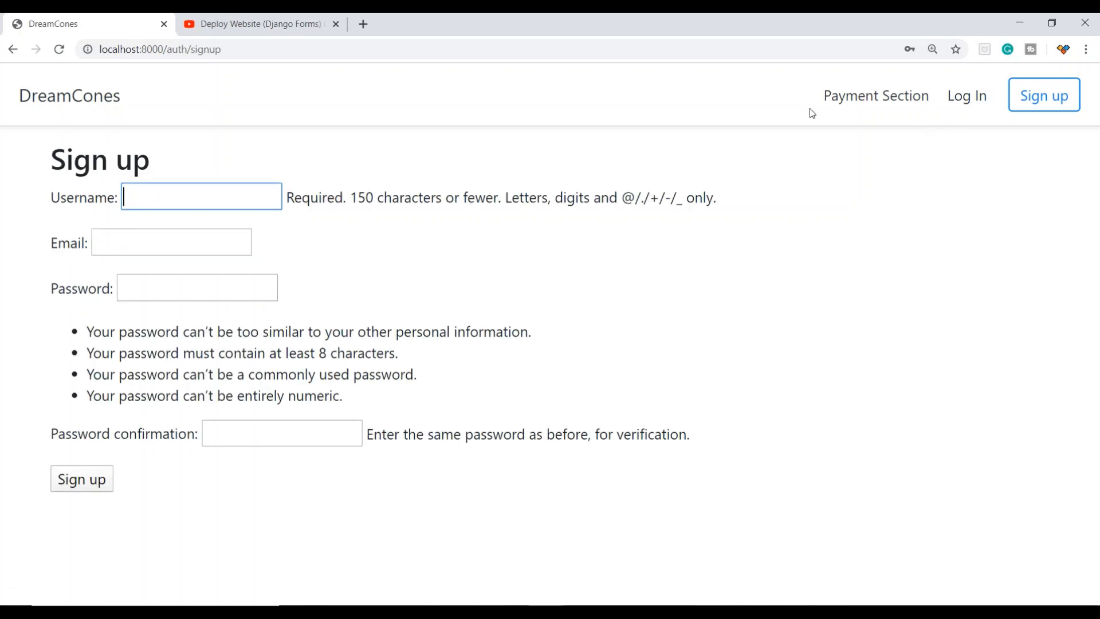
mouse_move(875, 95)
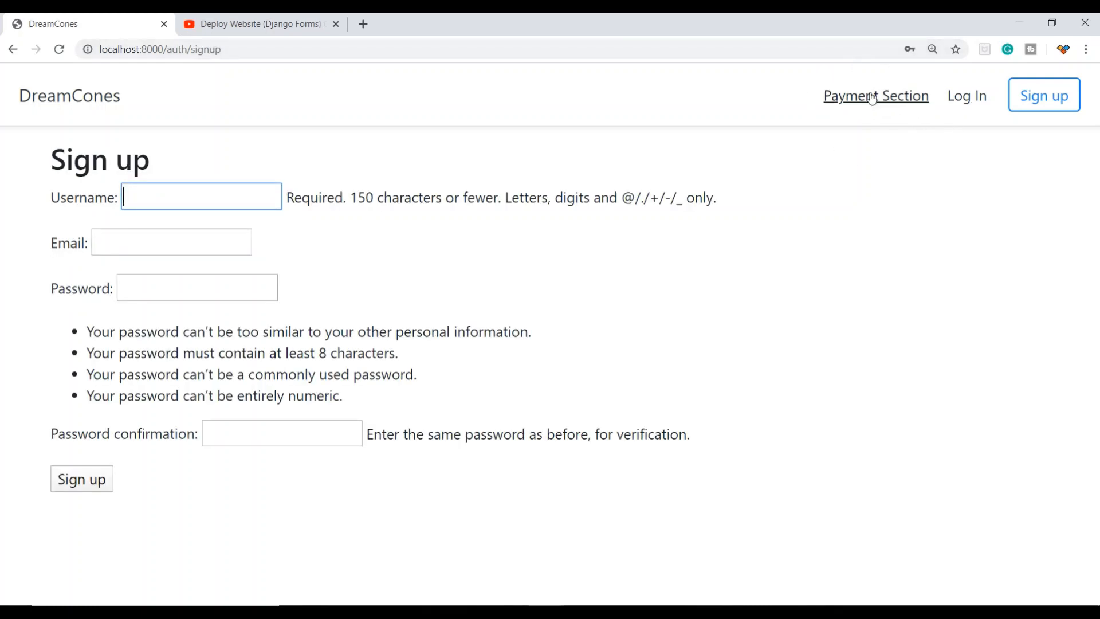
click(874, 95)
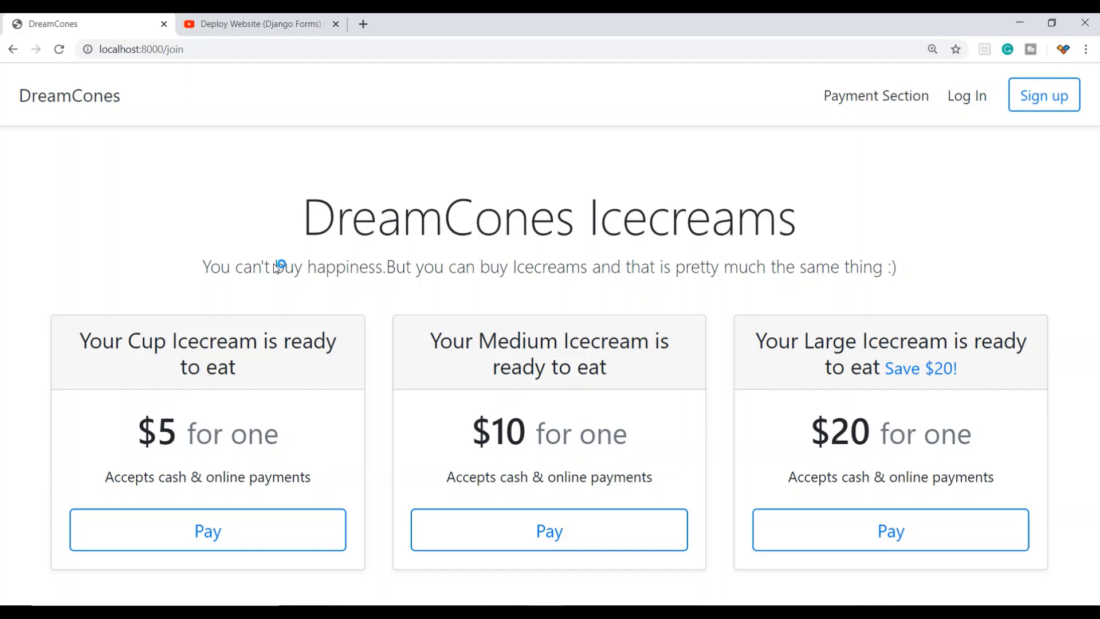
click(258, 22)
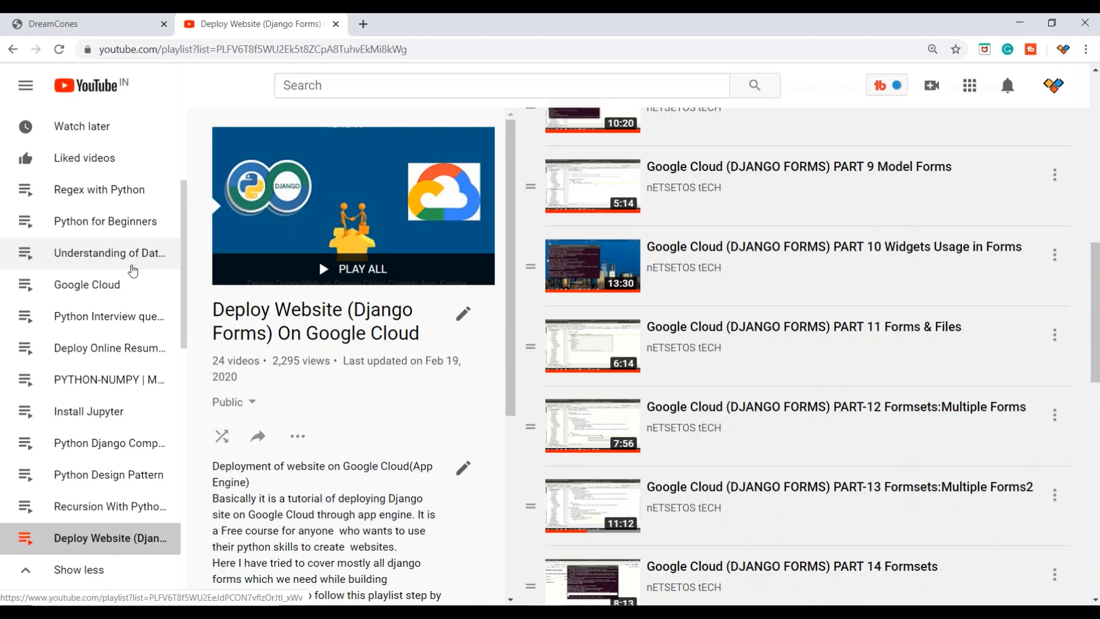
mouse_move(110, 442)
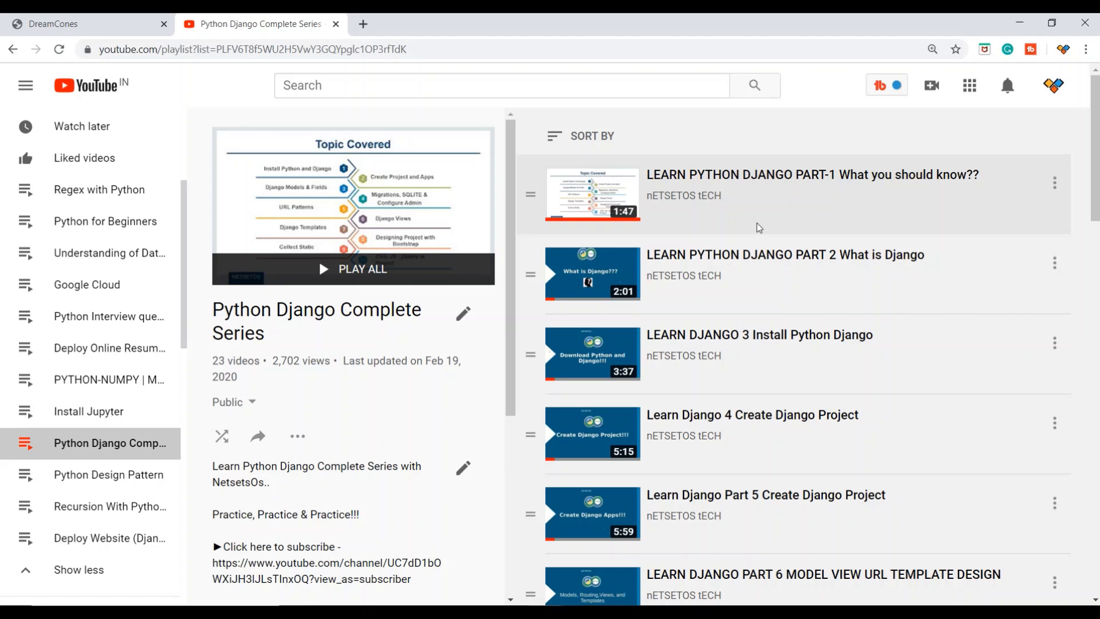
Browse the Deploy Online Resume on Heroku playlist, then the Python Django Complete Series playlist.
scroll(down, 3)
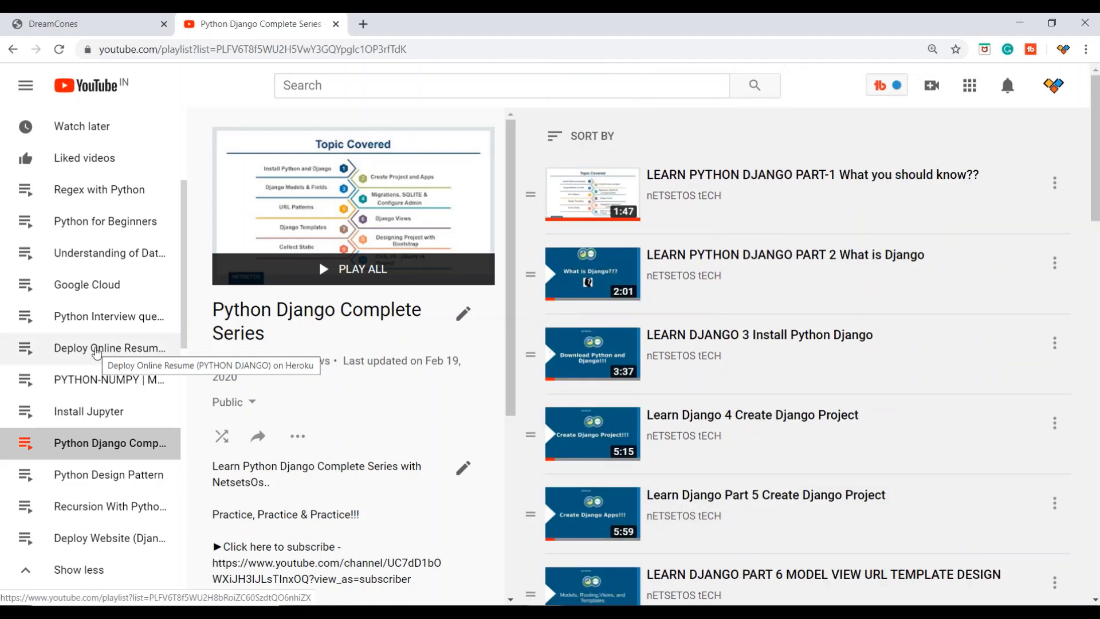
click(110, 347)
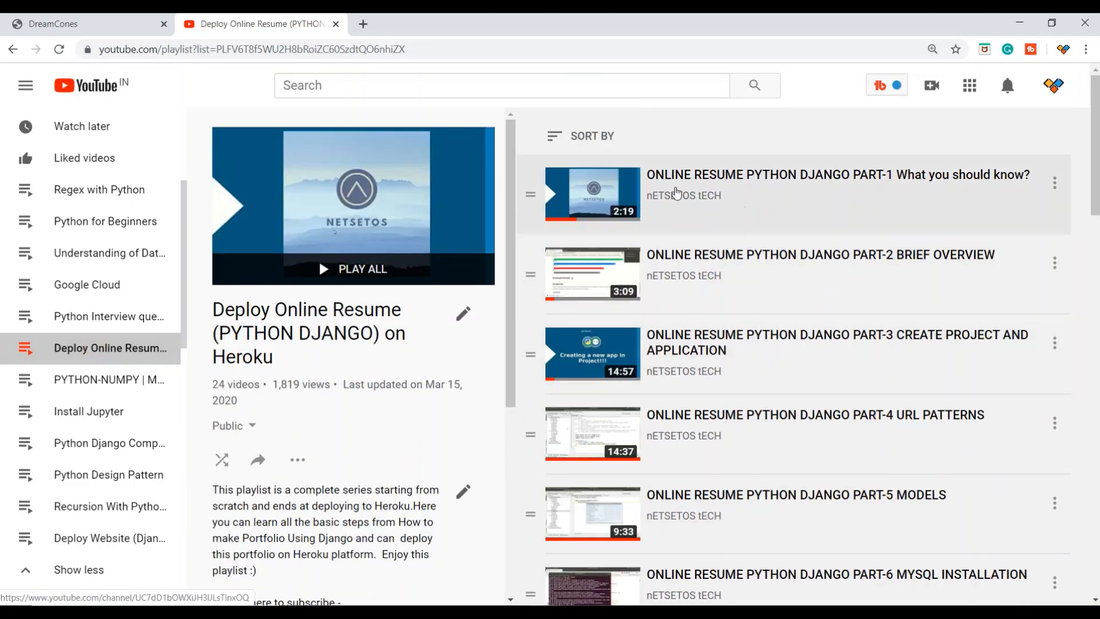
mouse_move(89, 412)
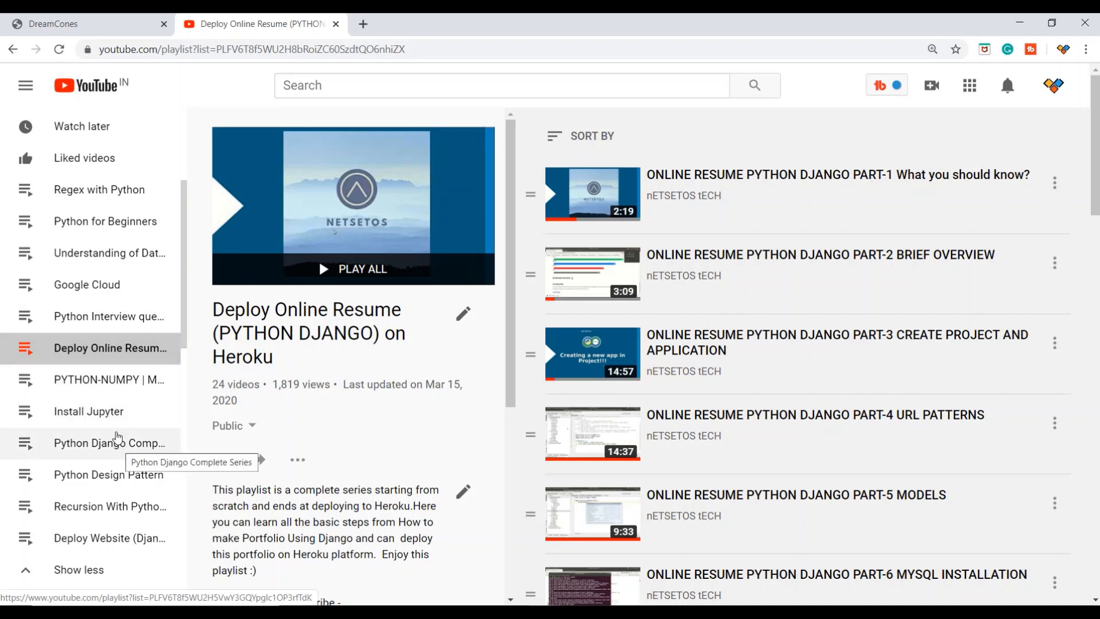
click(110, 539)
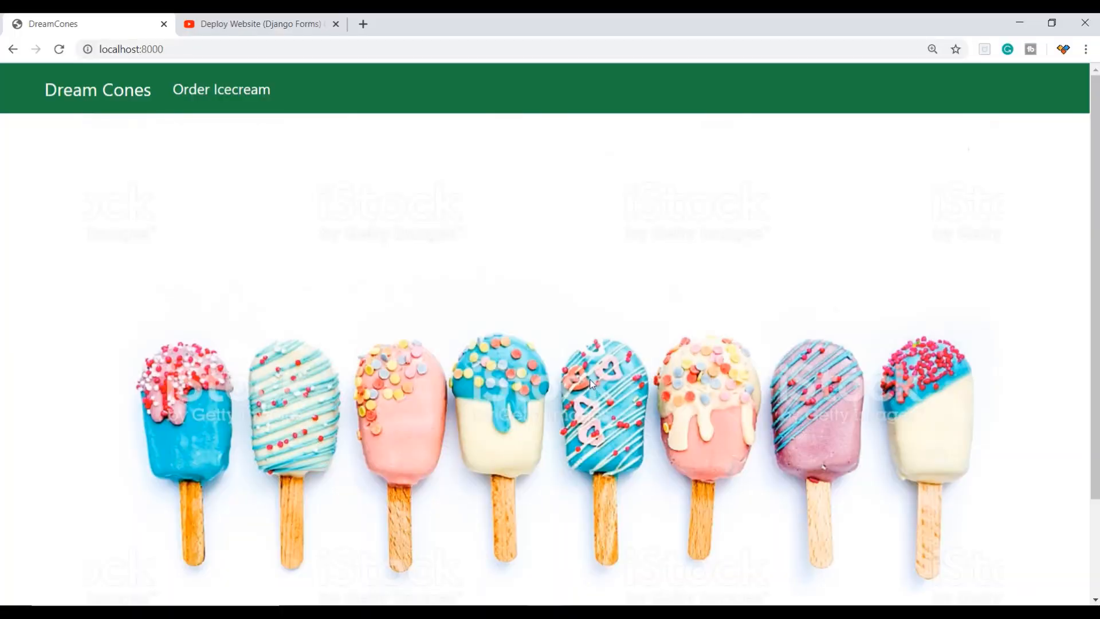
mouse_move(429, 282)
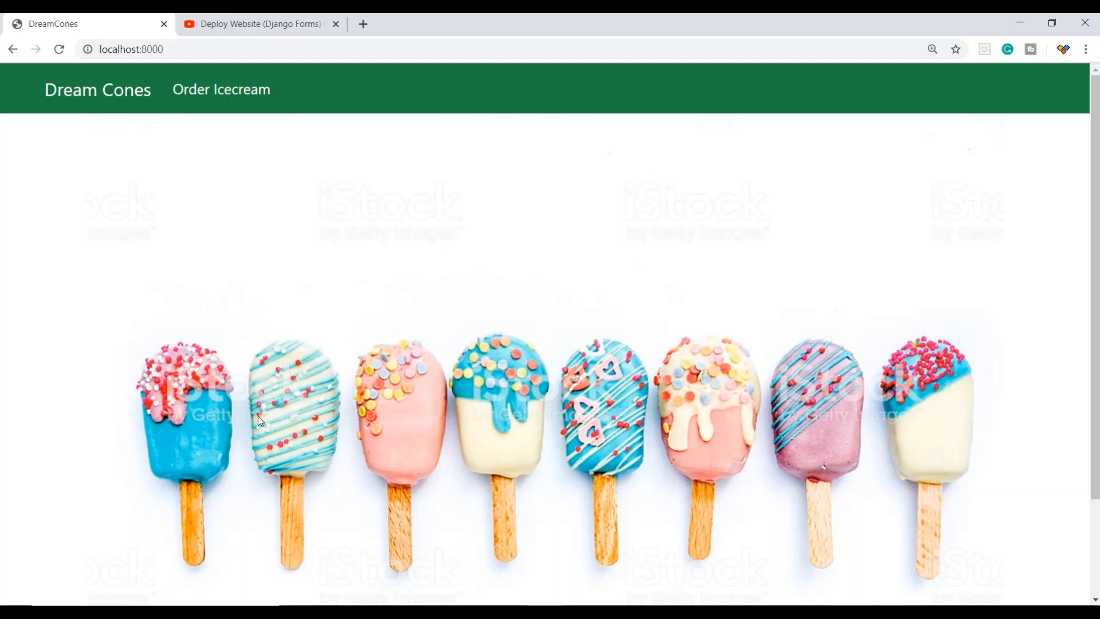
mouse_move(373, 420)
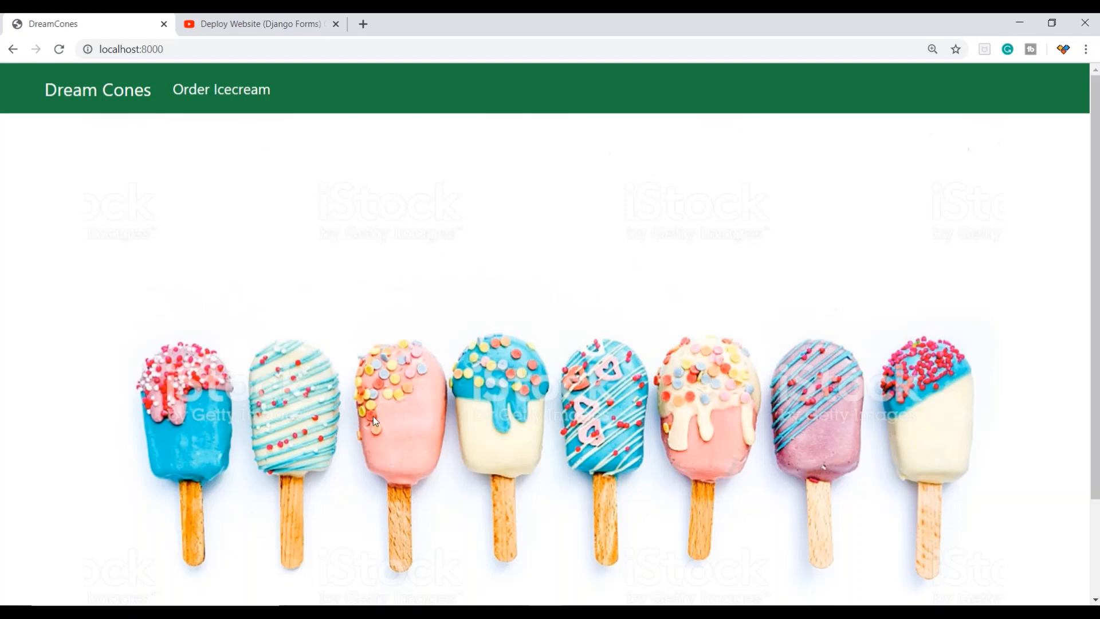
mouse_move(698, 405)
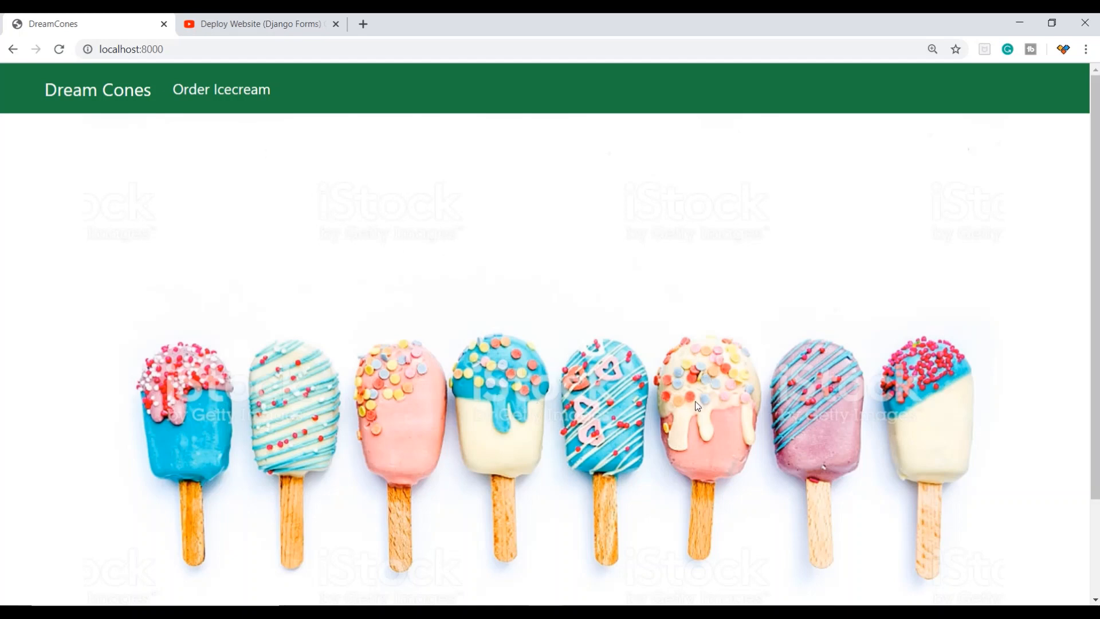
mouse_move(729, 475)
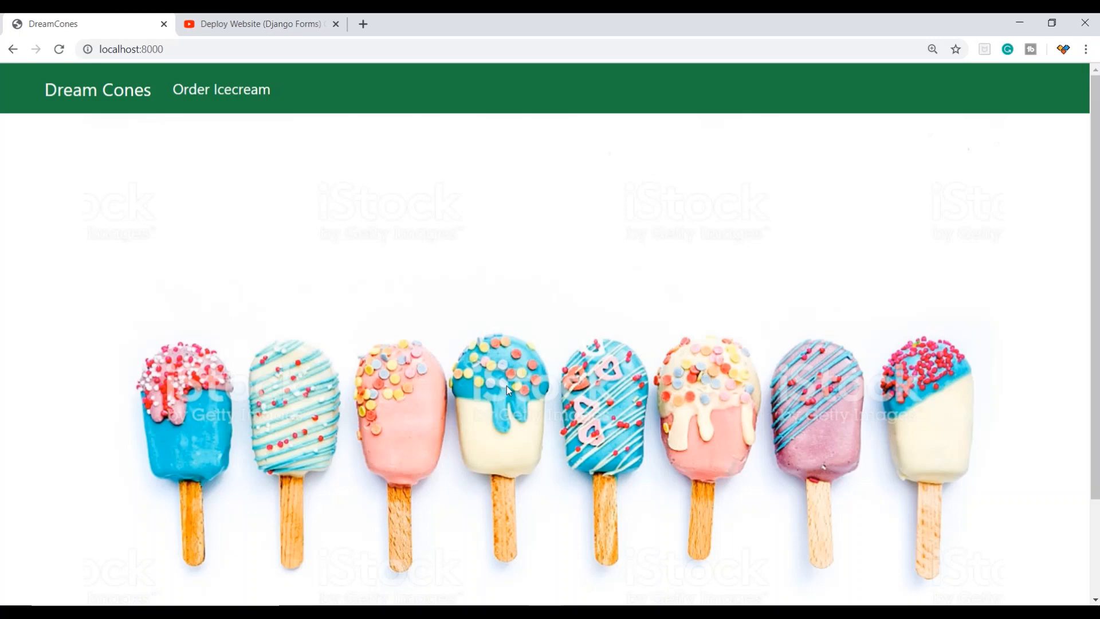
mouse_move(525, 361)
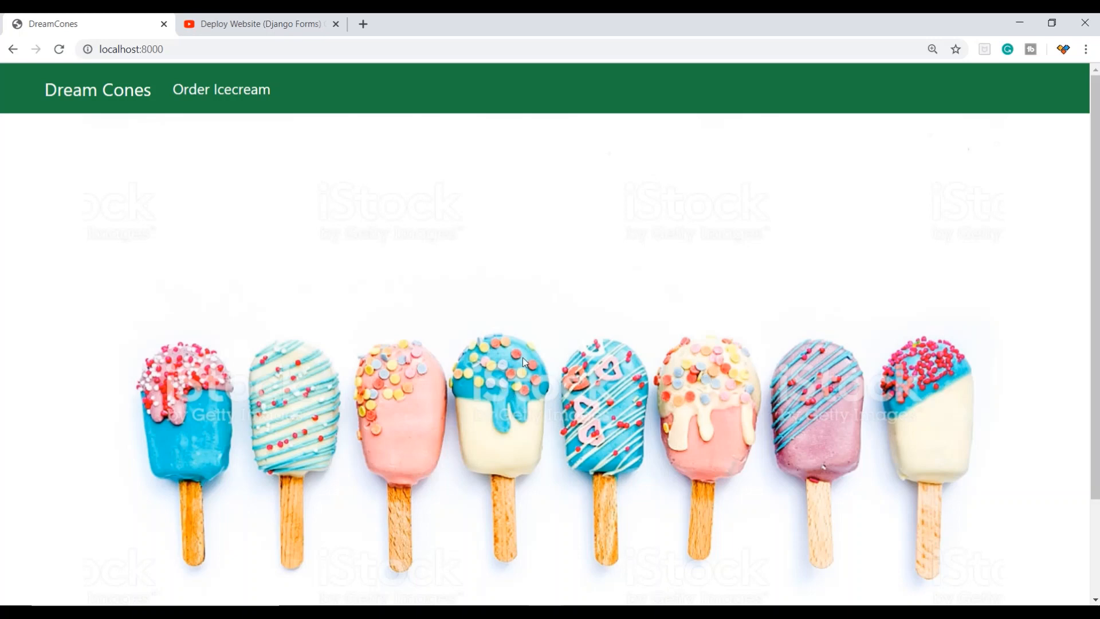
mouse_move(220, 89)
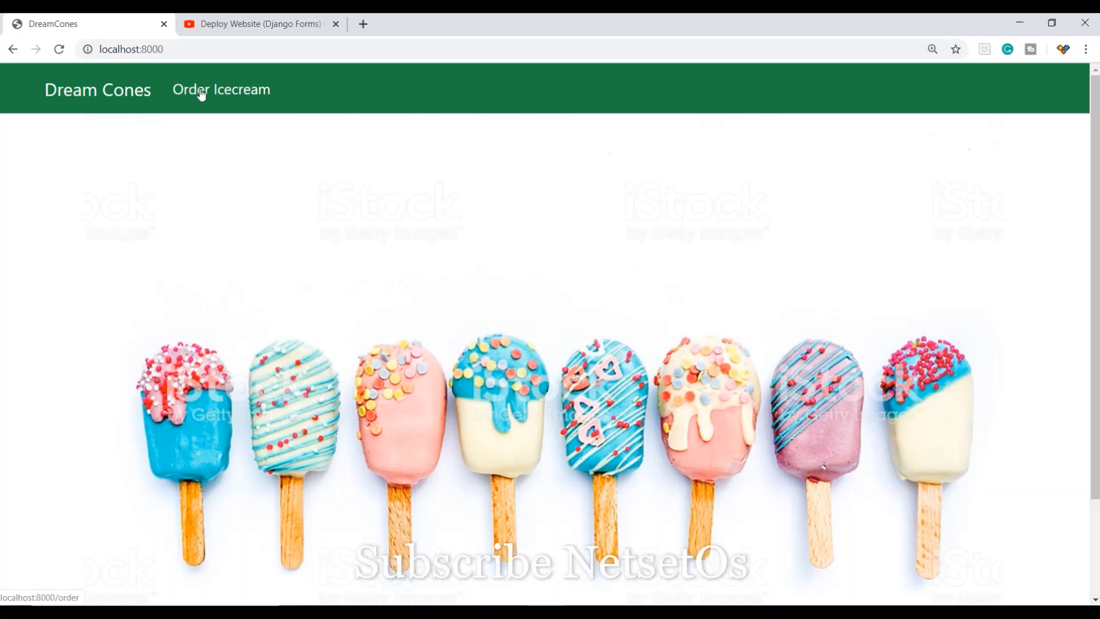
Order a Regular Vanilla and Chocochips ice cream again and submit it.
click(221, 90)
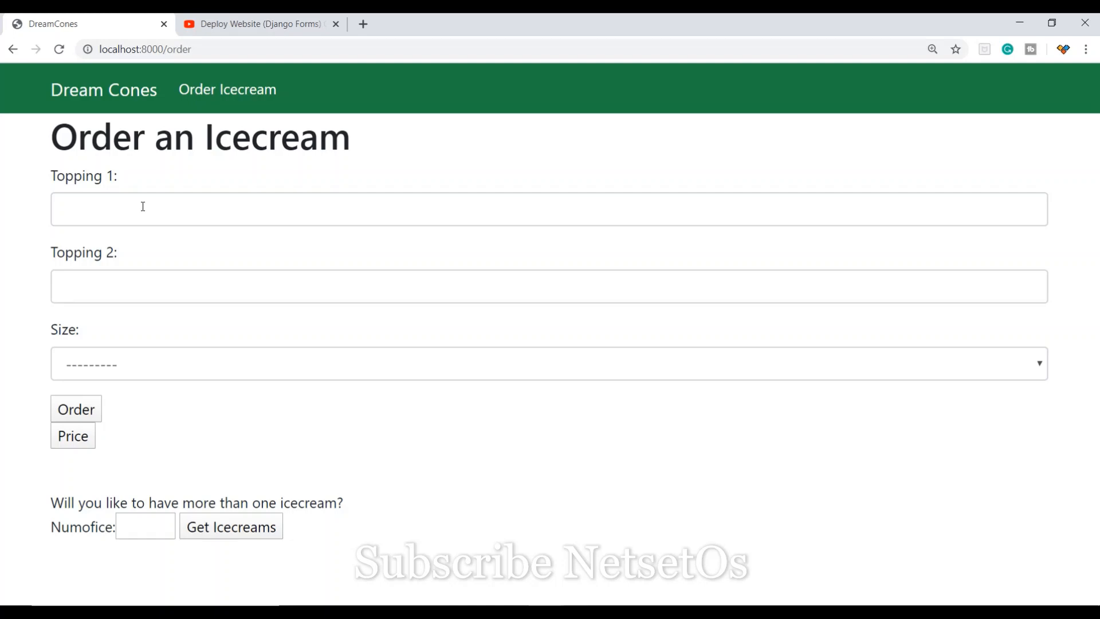
text(Vanilla)
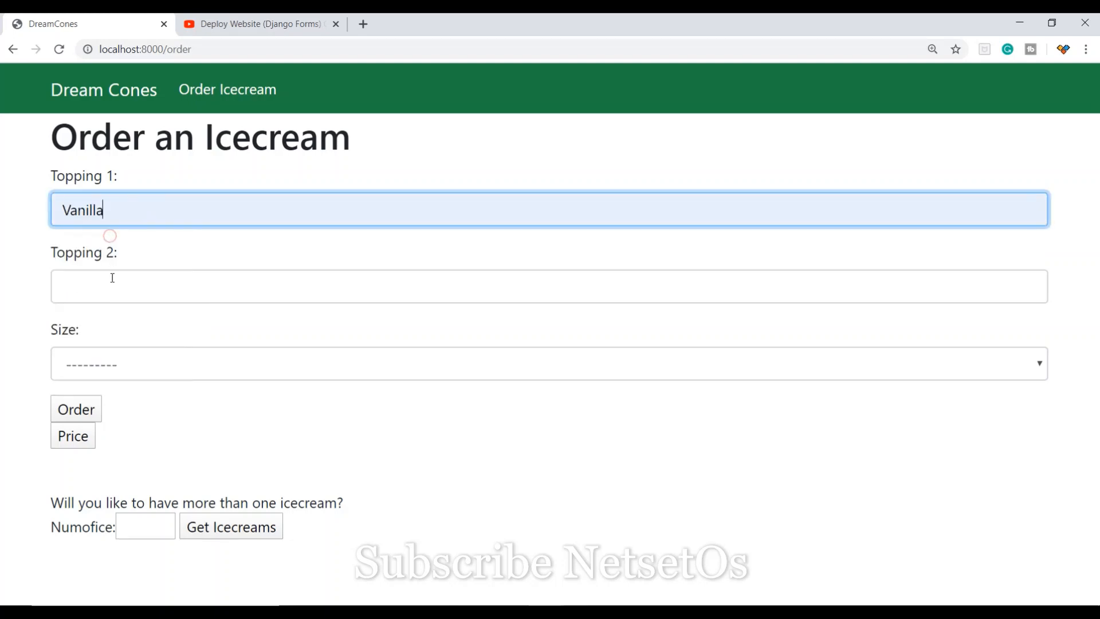
click(549, 363)
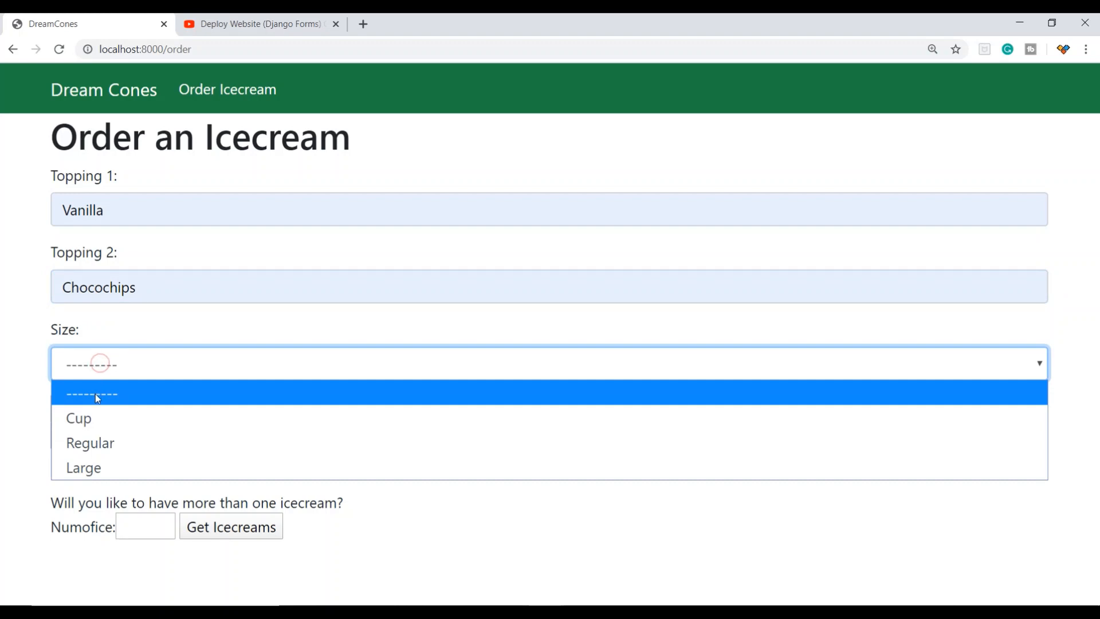
click(89, 443)
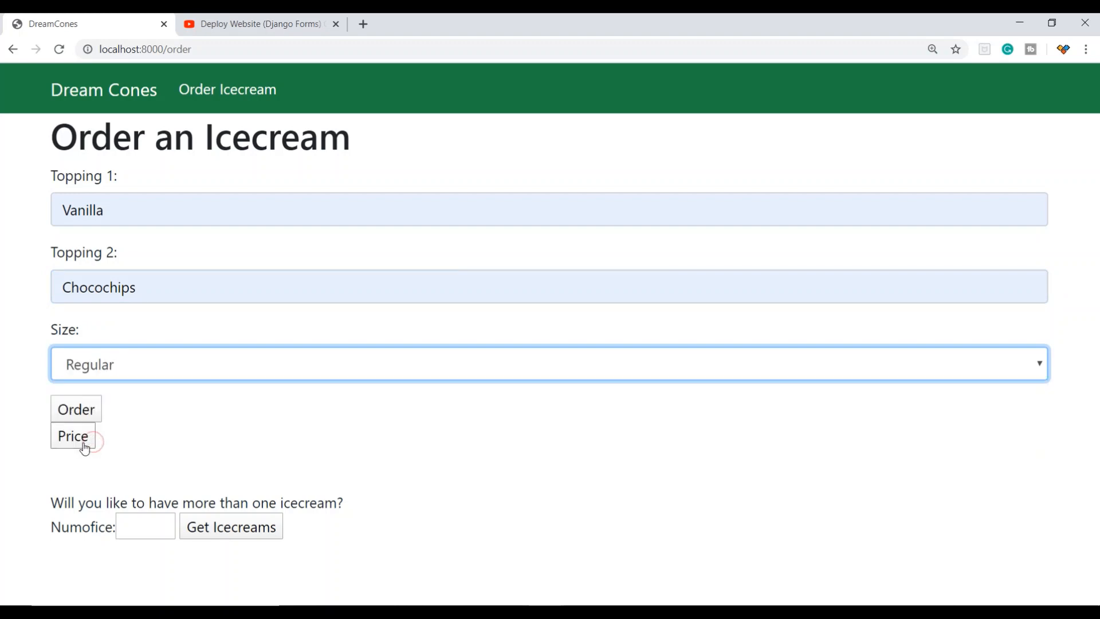
click(76, 409)
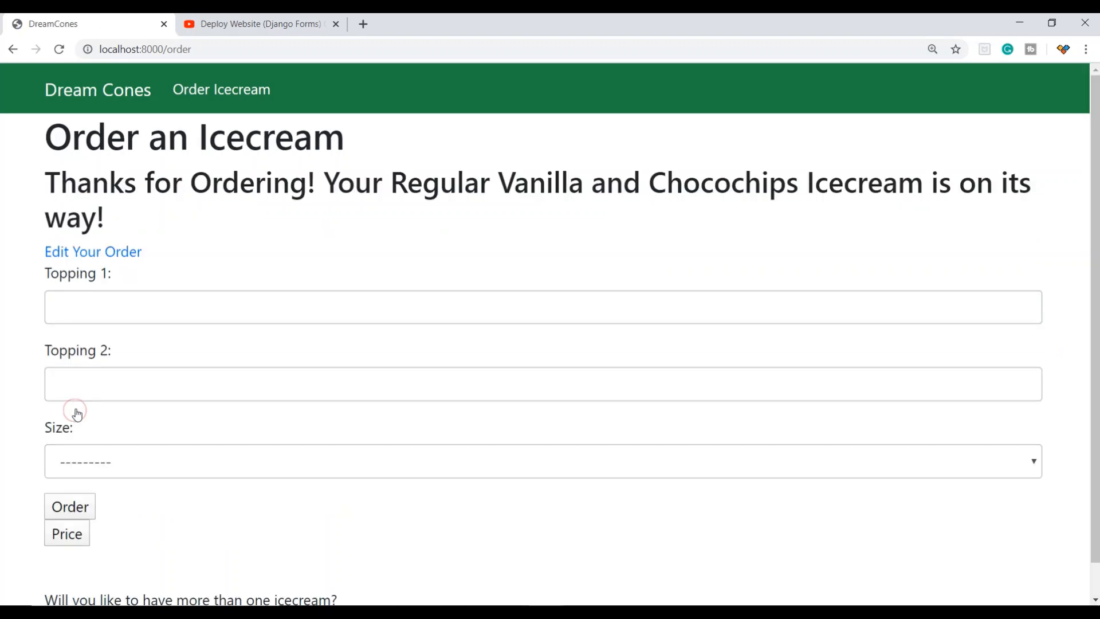
mouse_move(320, 211)
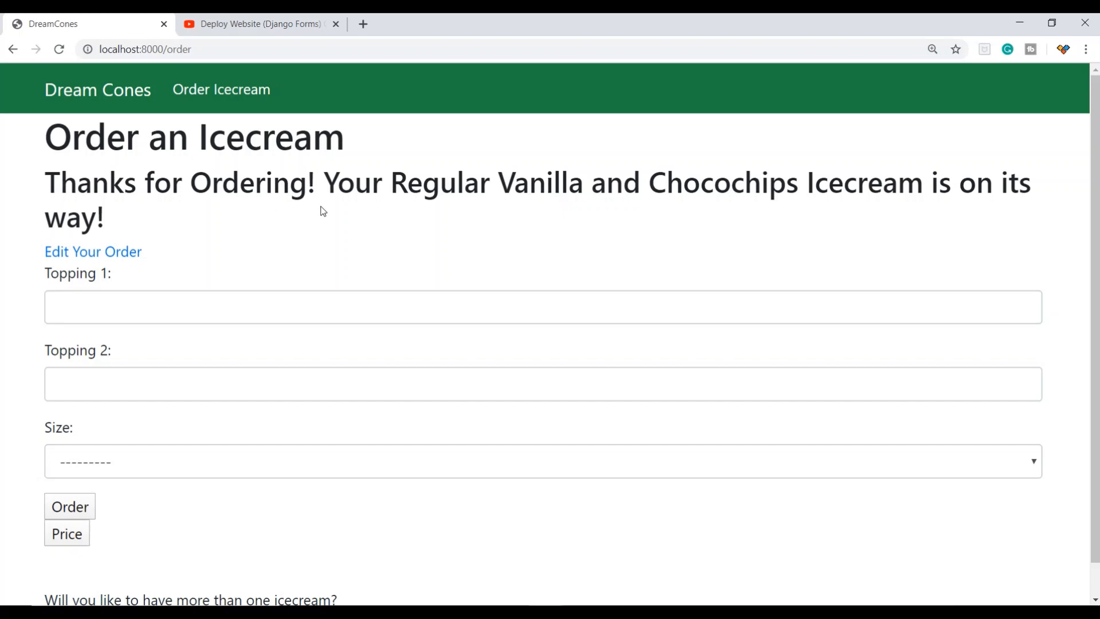
mouse_move(1041, 163)
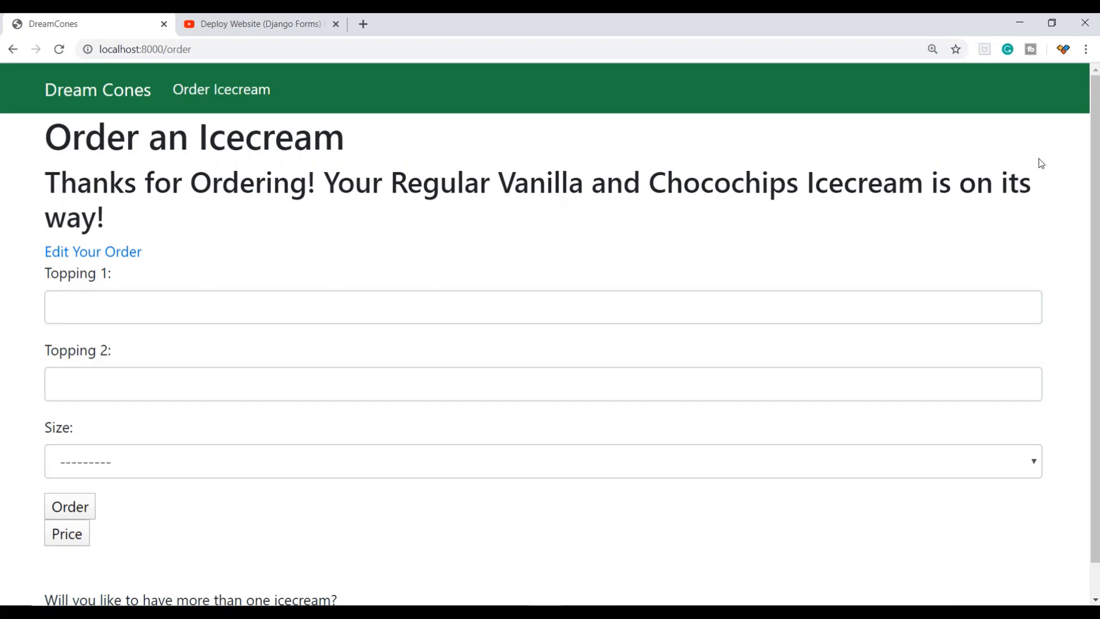
mouse_move(135, 220)
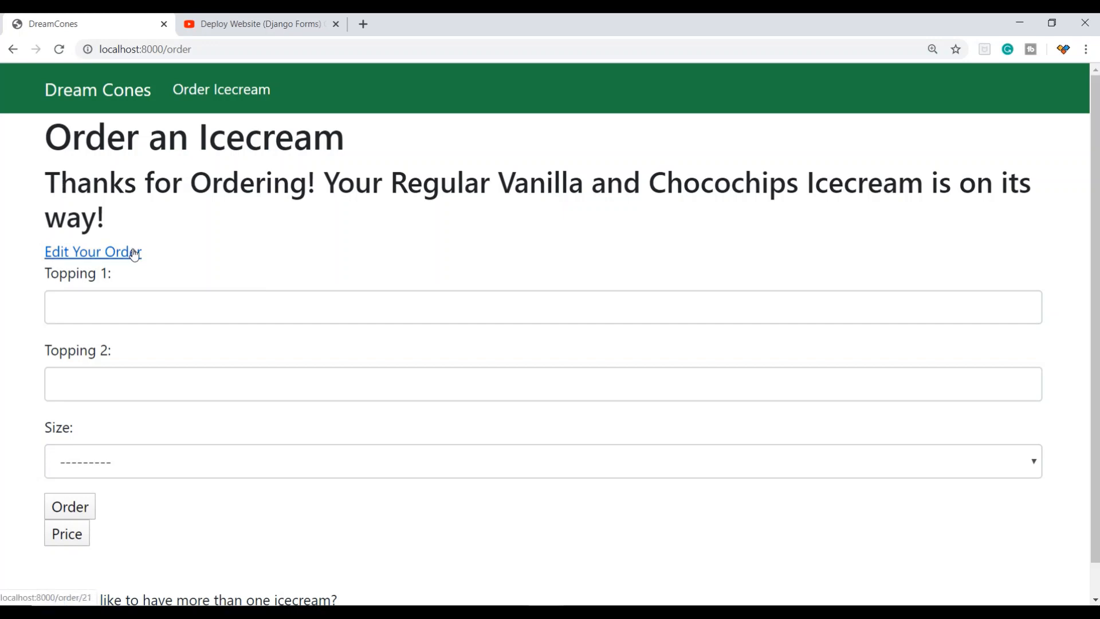
Edit the order to request 10 ice creams and review the generated ten-row order form.
click(92, 251)
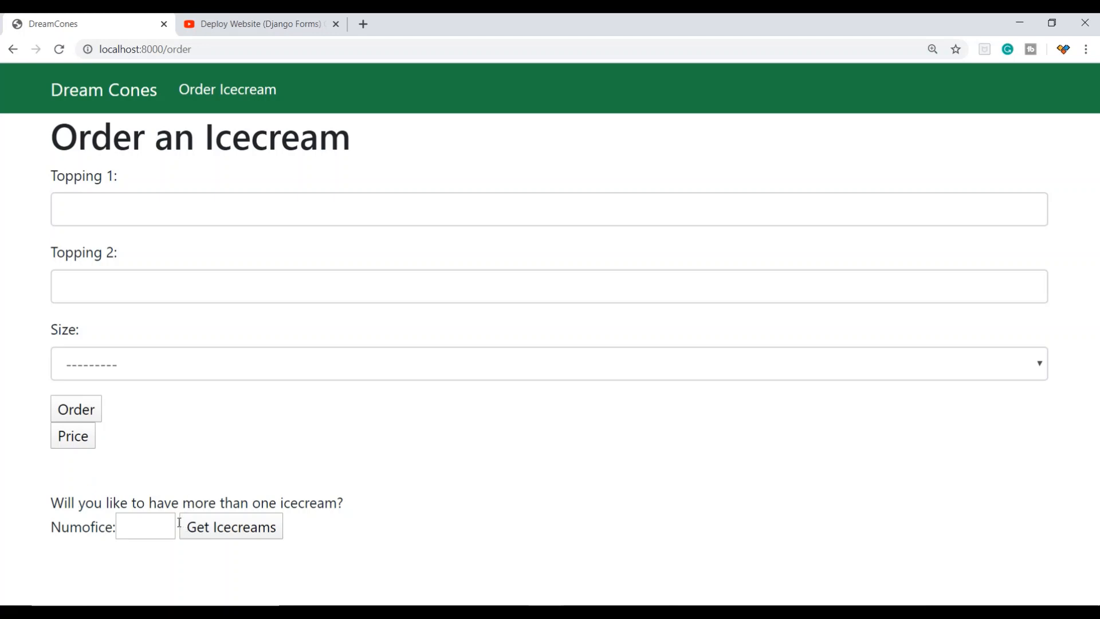
click(230, 525)
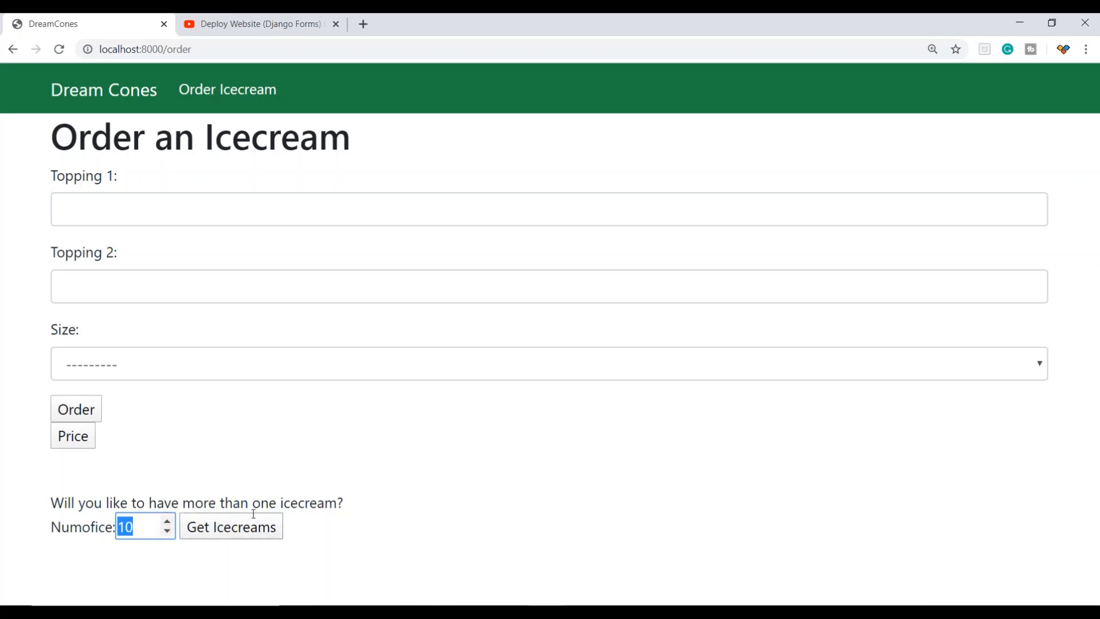
click(230, 526)
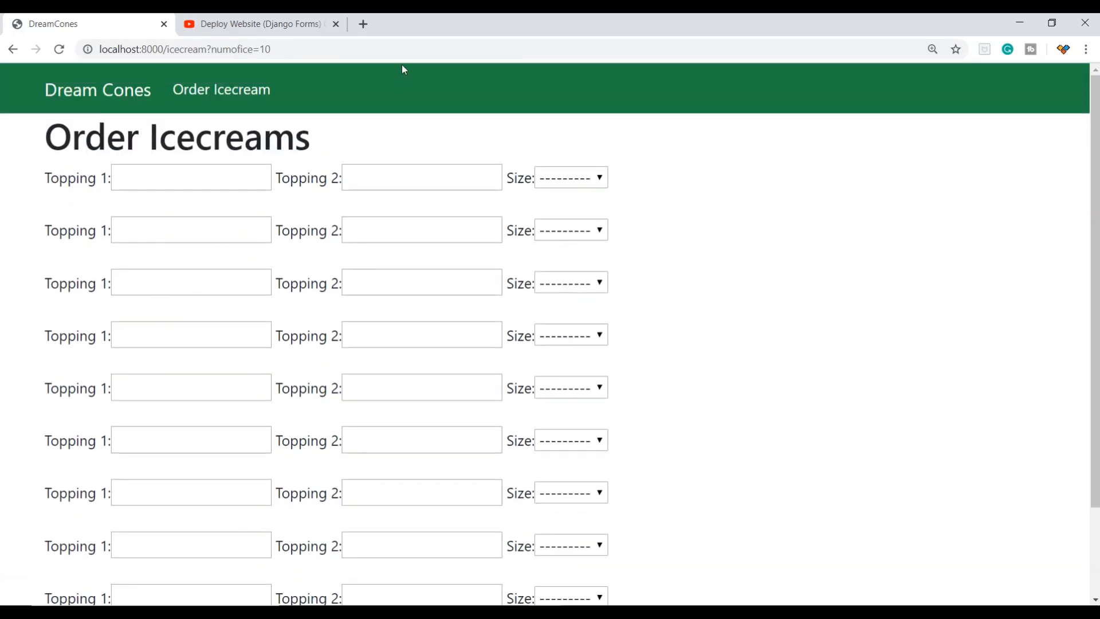
scroll(down, 3)
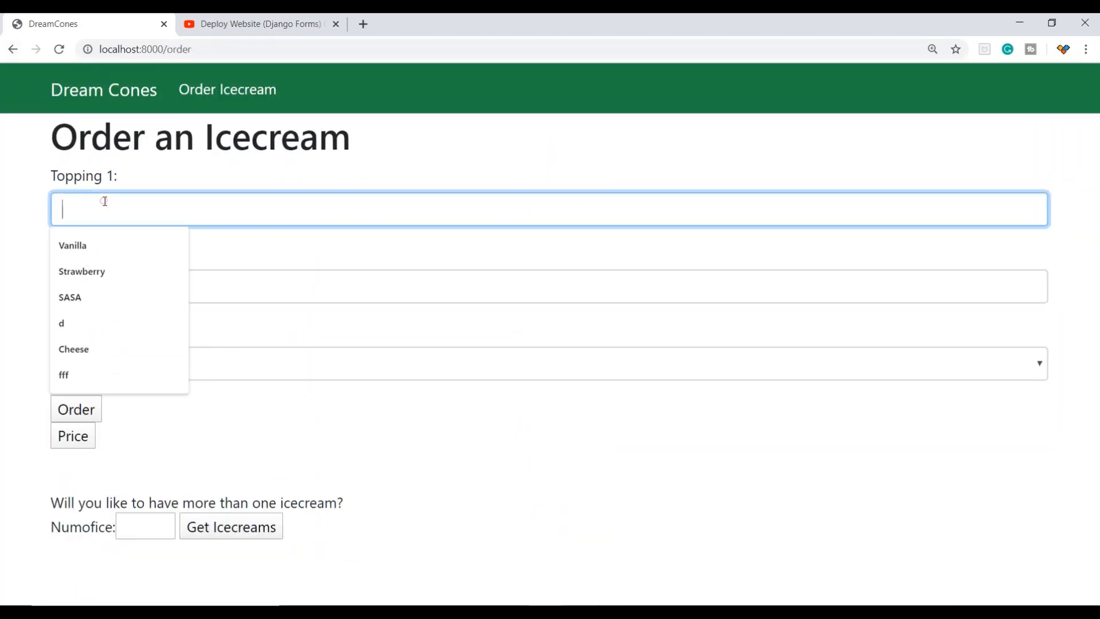
Pick Vanilla and Chocochips from the topping suggestions and go to the pricing page.
click(73, 245)
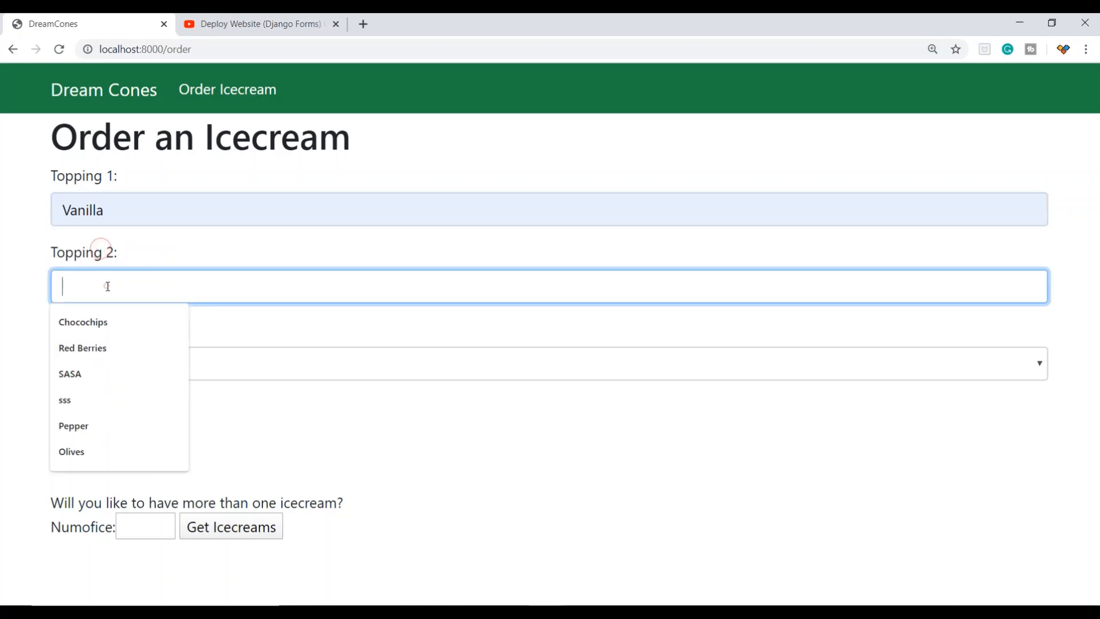
click(82, 322)
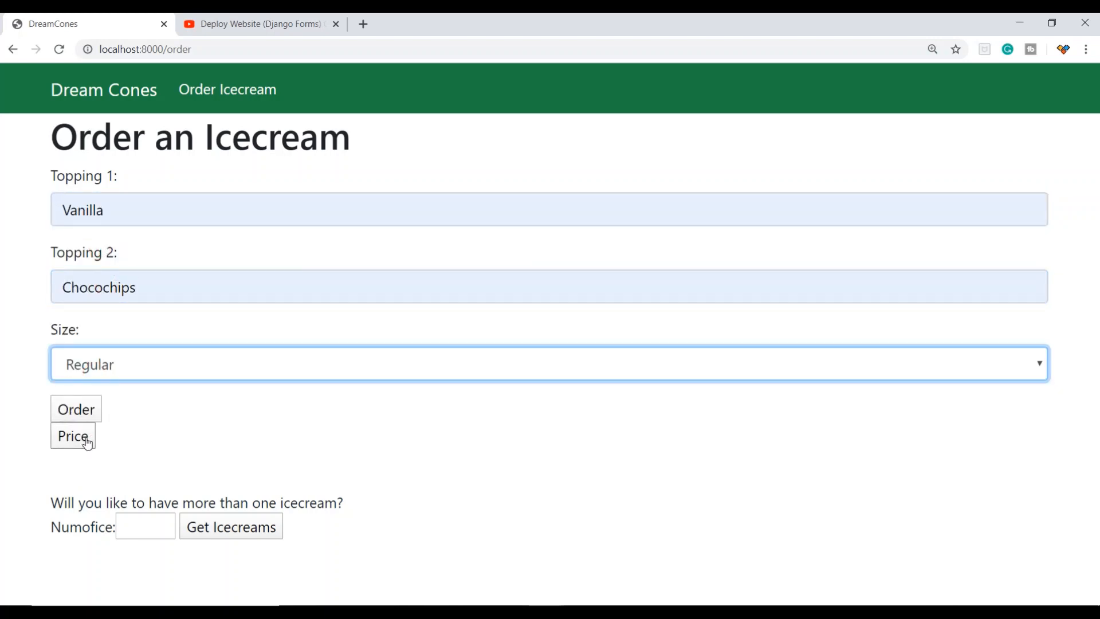
click(73, 435)
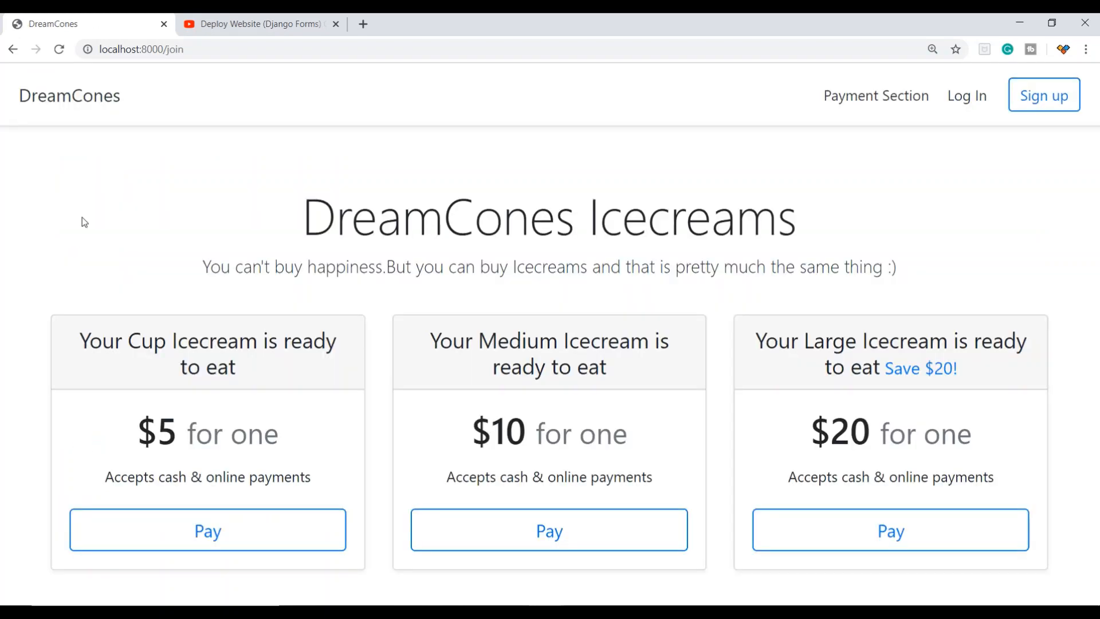
mouse_move(286, 440)
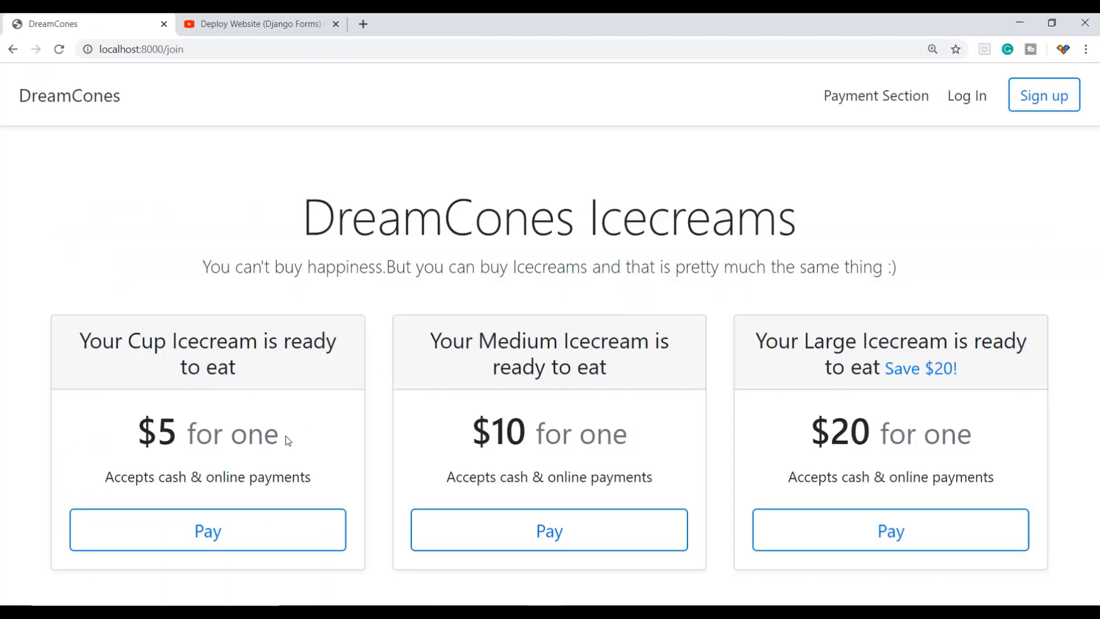
Highlight the 'Save $20!' text on the Large ice cream pricing card.
double_click(145, 342)
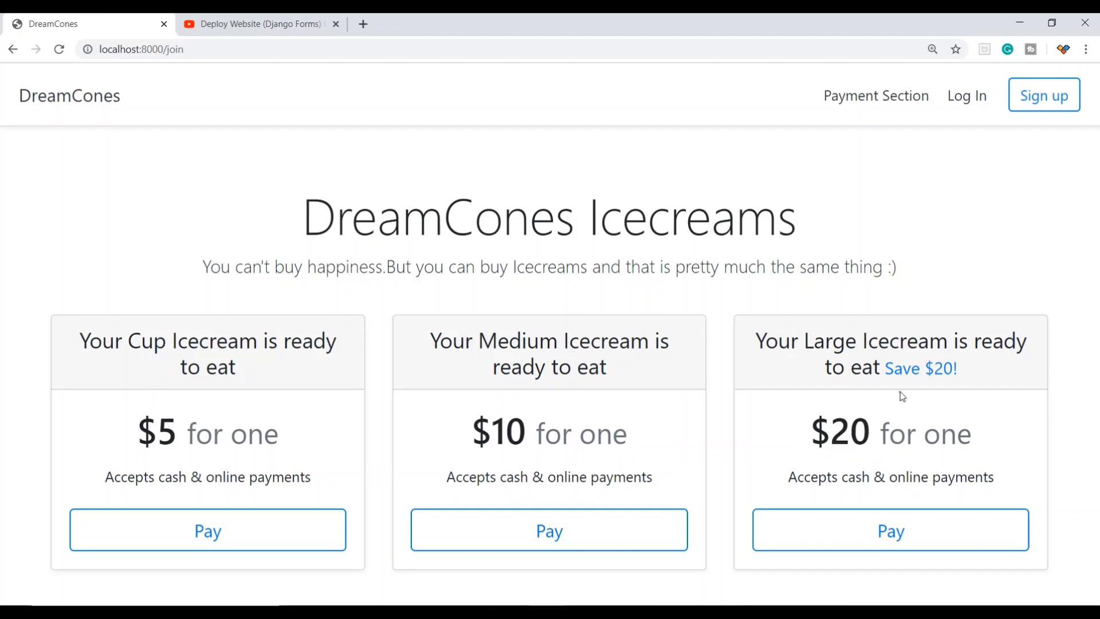
drag(885, 367, 955, 368)
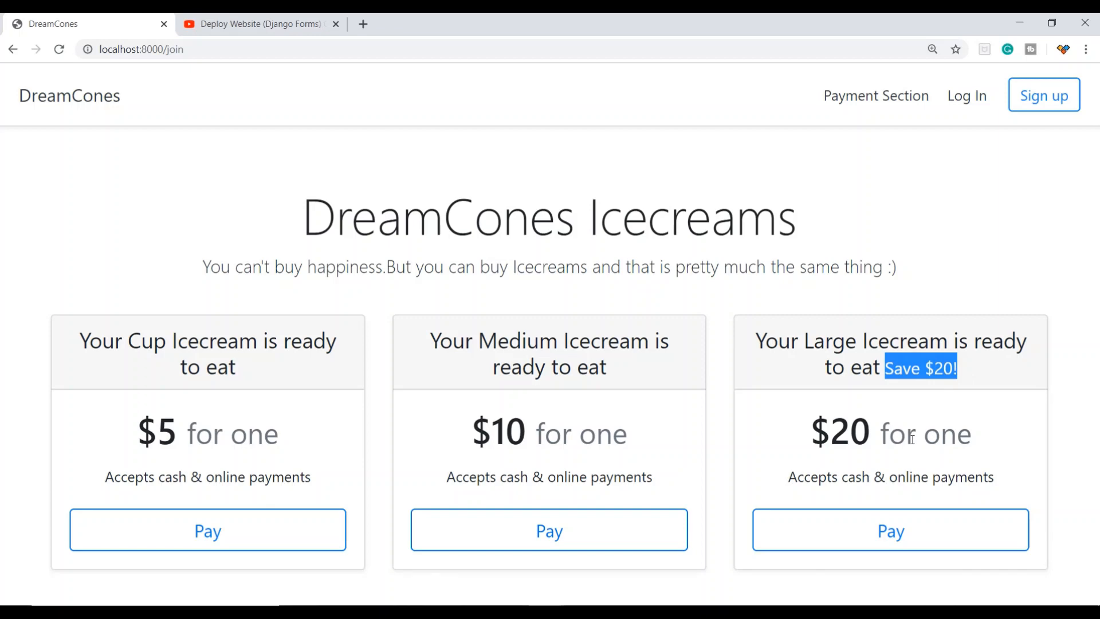
mouse_move(817, 468)
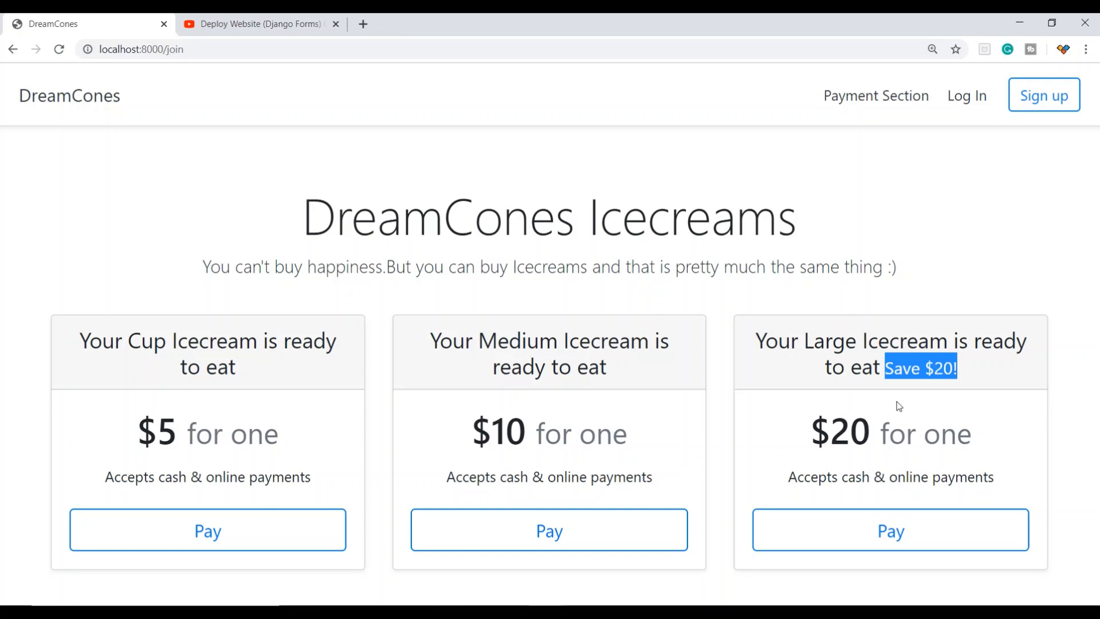
mouse_move(901, 405)
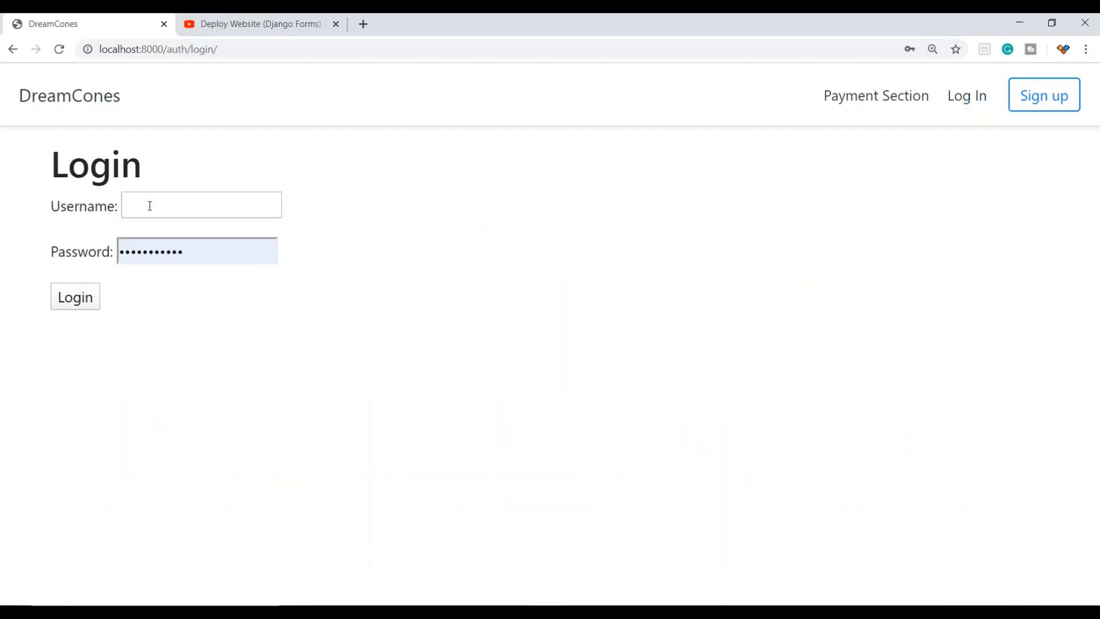
Enter username 'fdf' on the login form and head to the sign-up page.
text(fdf)
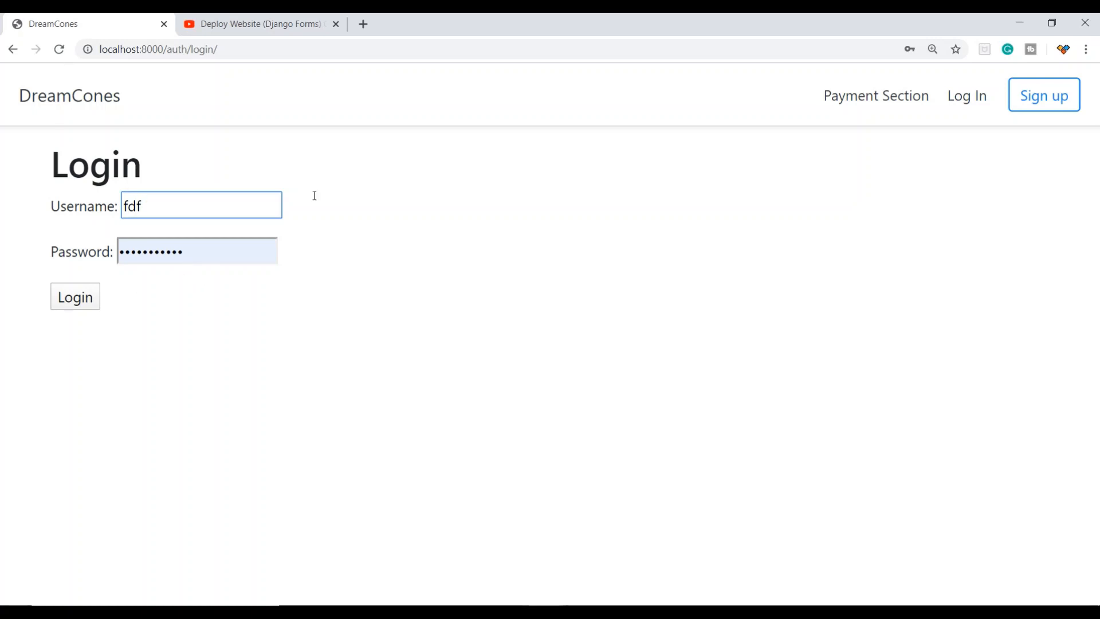
click(1043, 95)
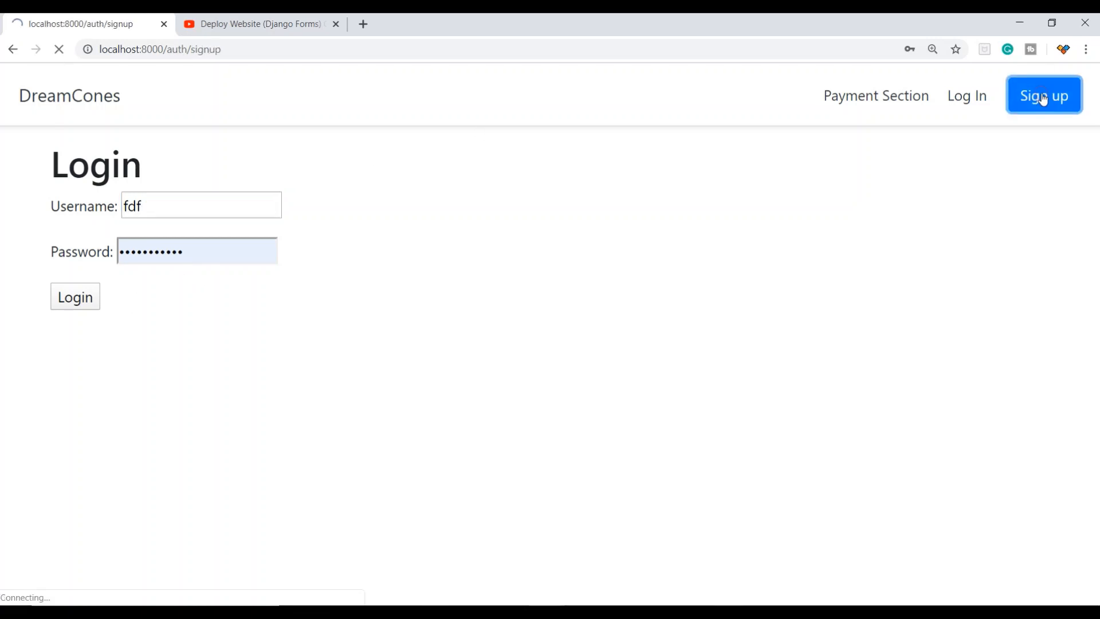
View the empty sign-up form, then move on to Stripe's online payments homepage.
click(1042, 95)
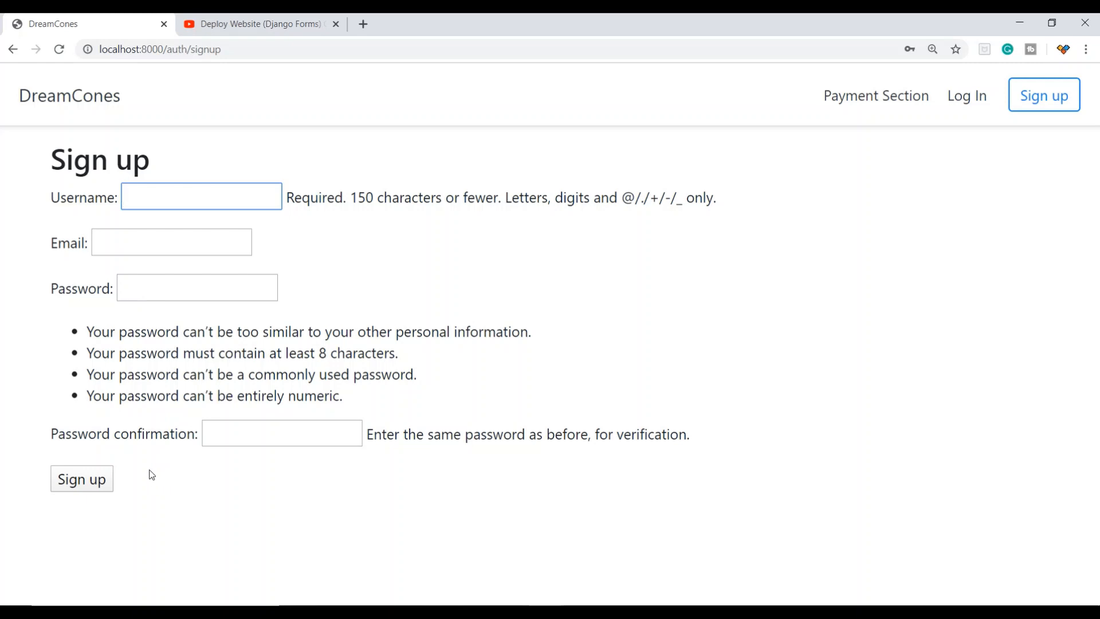
mouse_move(316, 449)
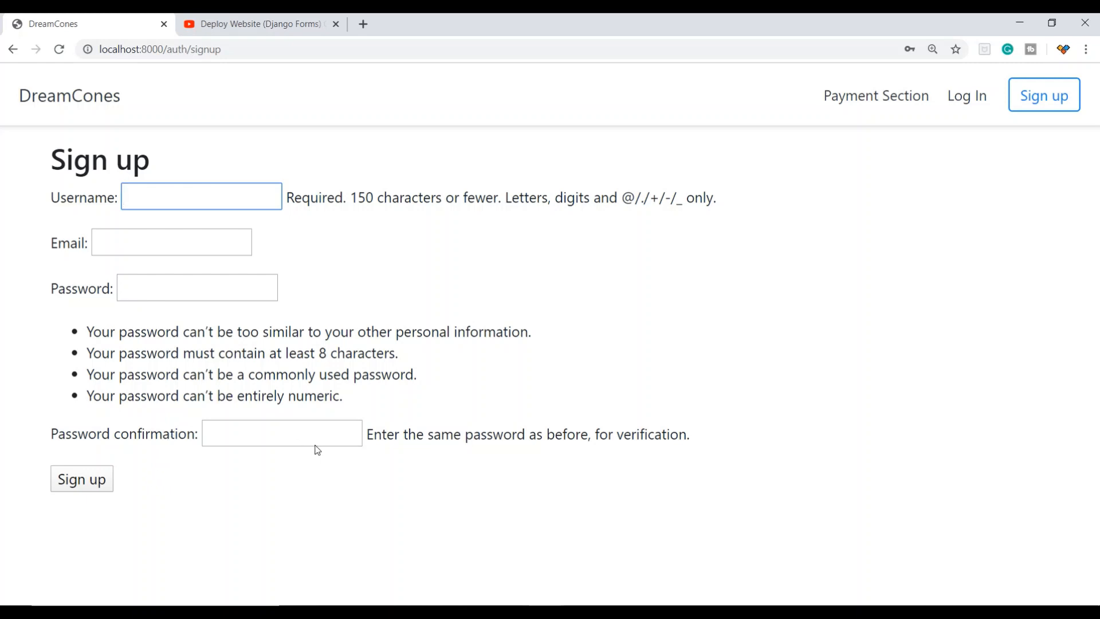
click(82, 479)
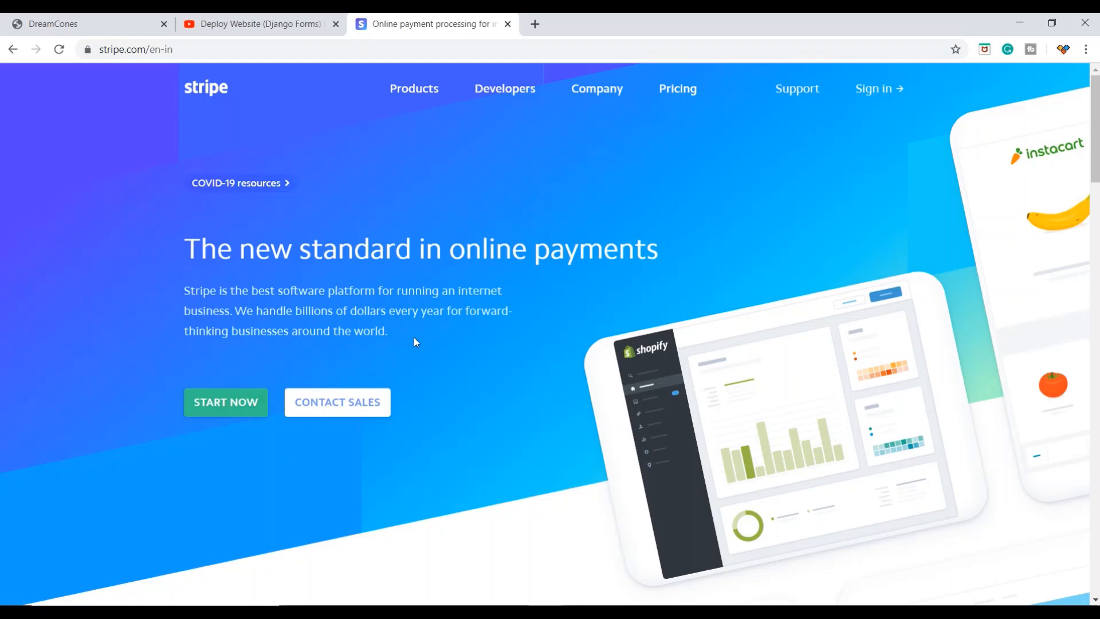
mouse_move(391, 353)
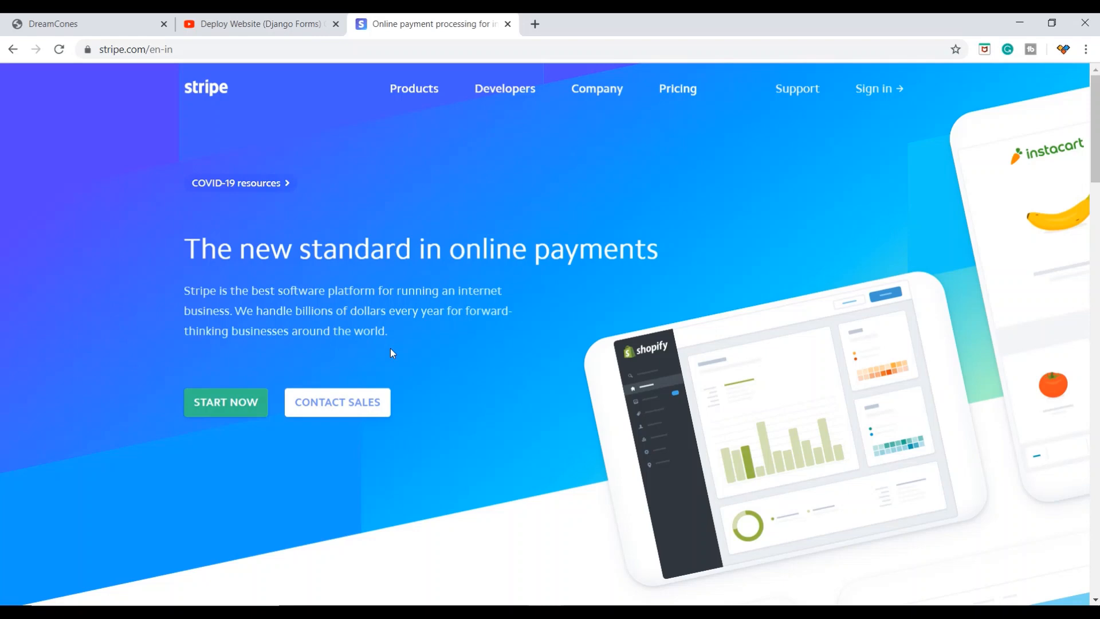
mouse_move(552, 353)
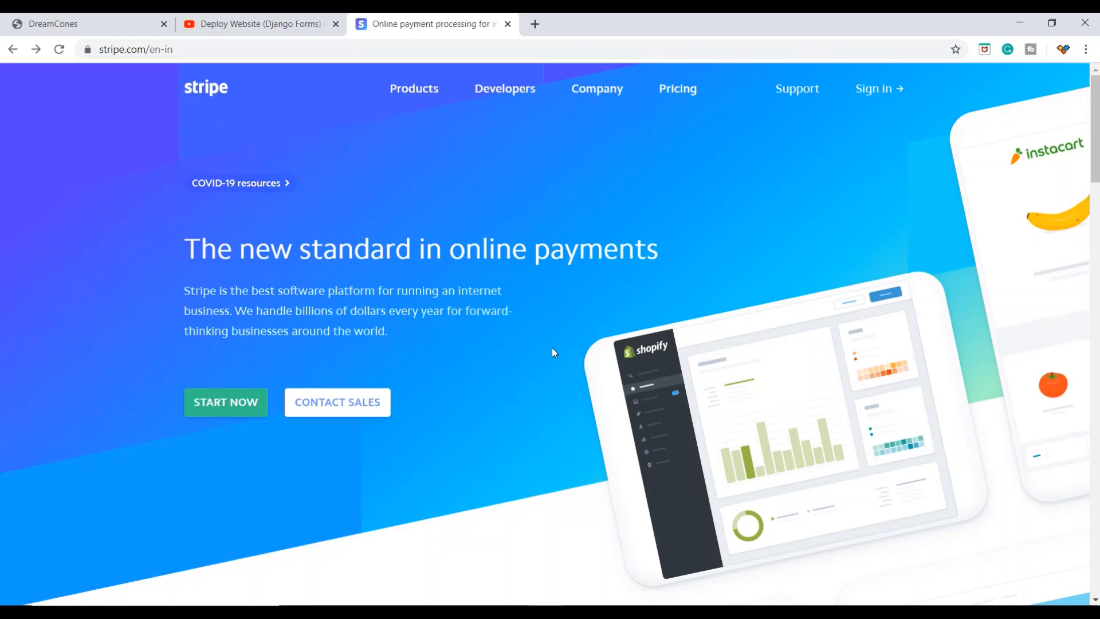
Flip between the DreamCones sign-up/home tab and the Stripe homepage tab, finishing on Stripe.
click(83, 22)
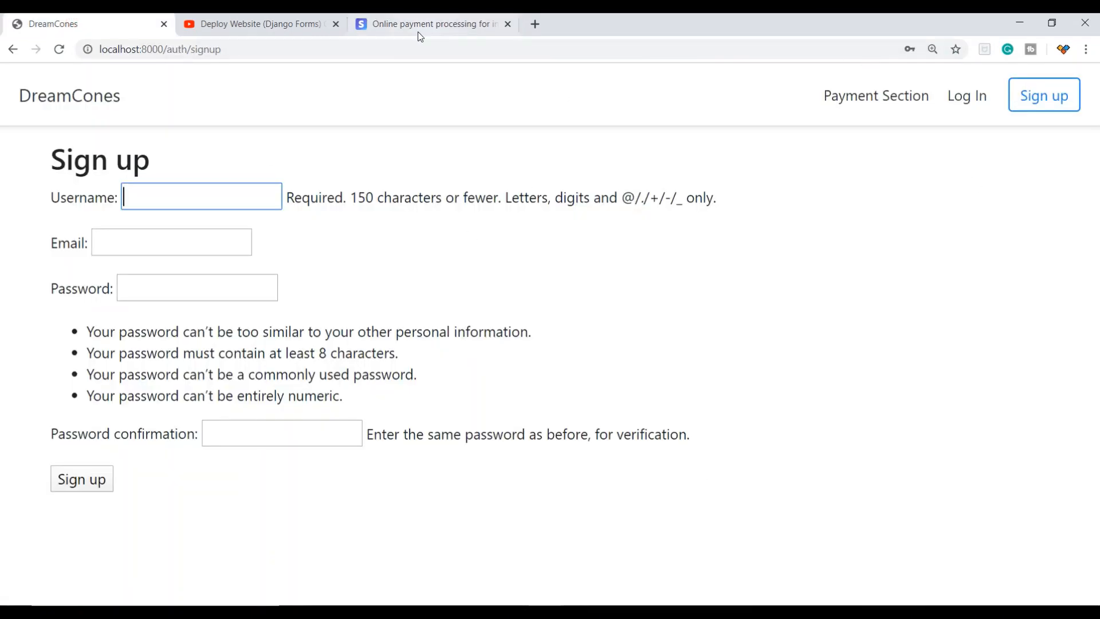
click(431, 23)
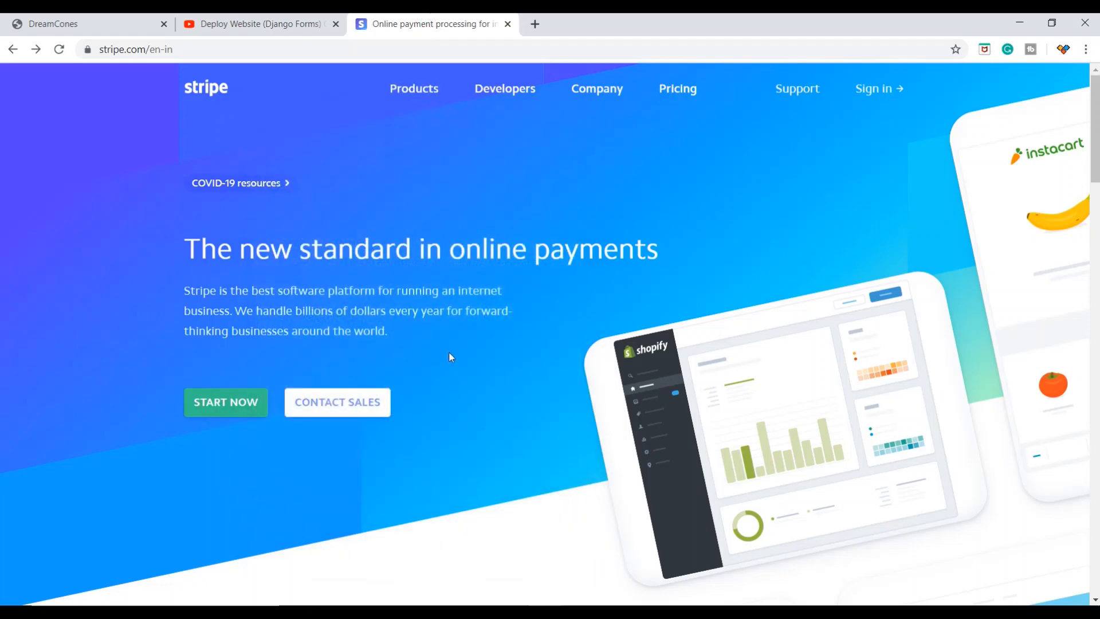
click(83, 23)
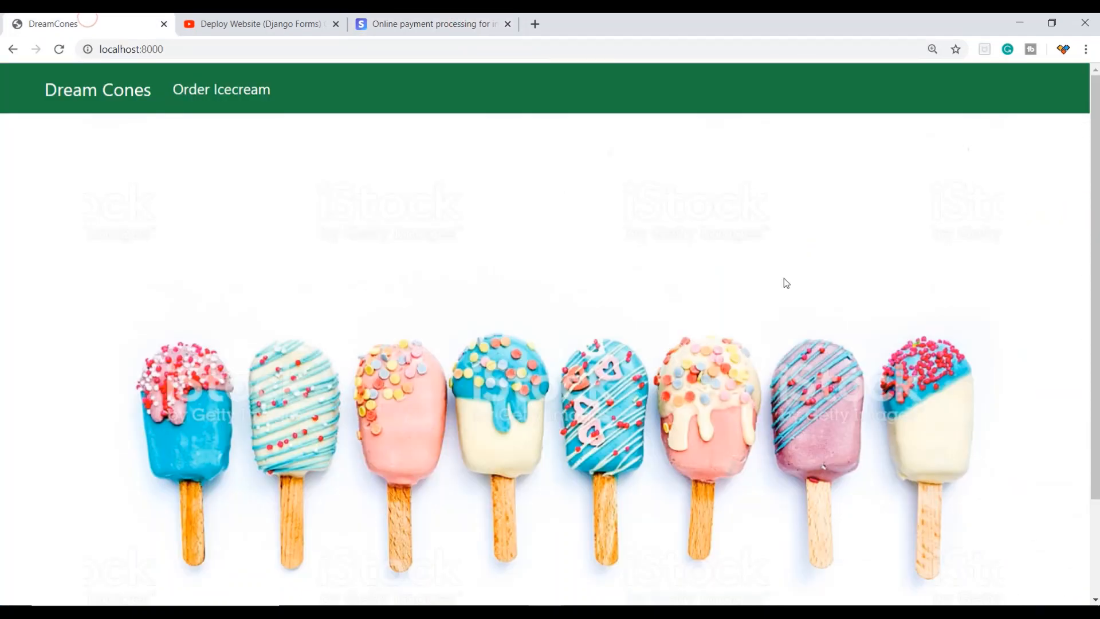
click(432, 23)
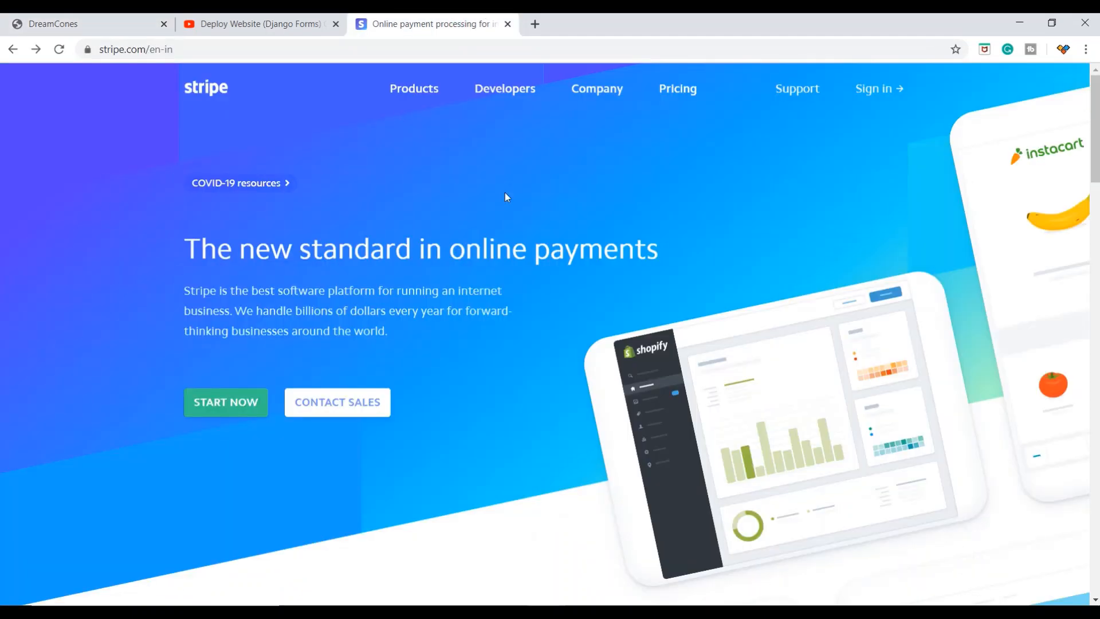
mouse_move(224, 95)
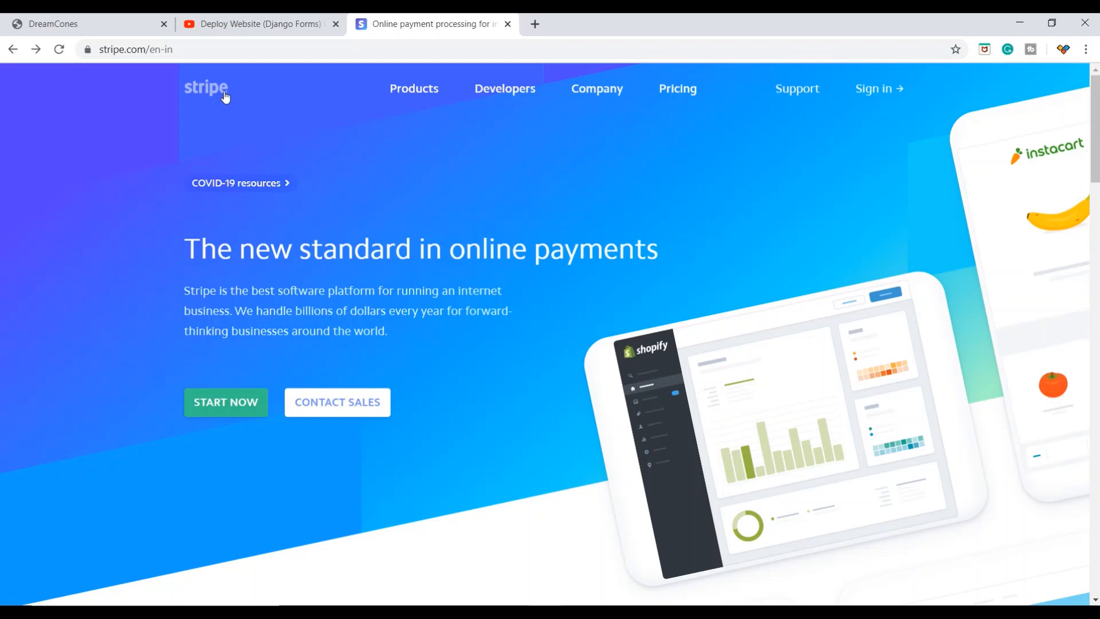
mouse_move(180, 453)
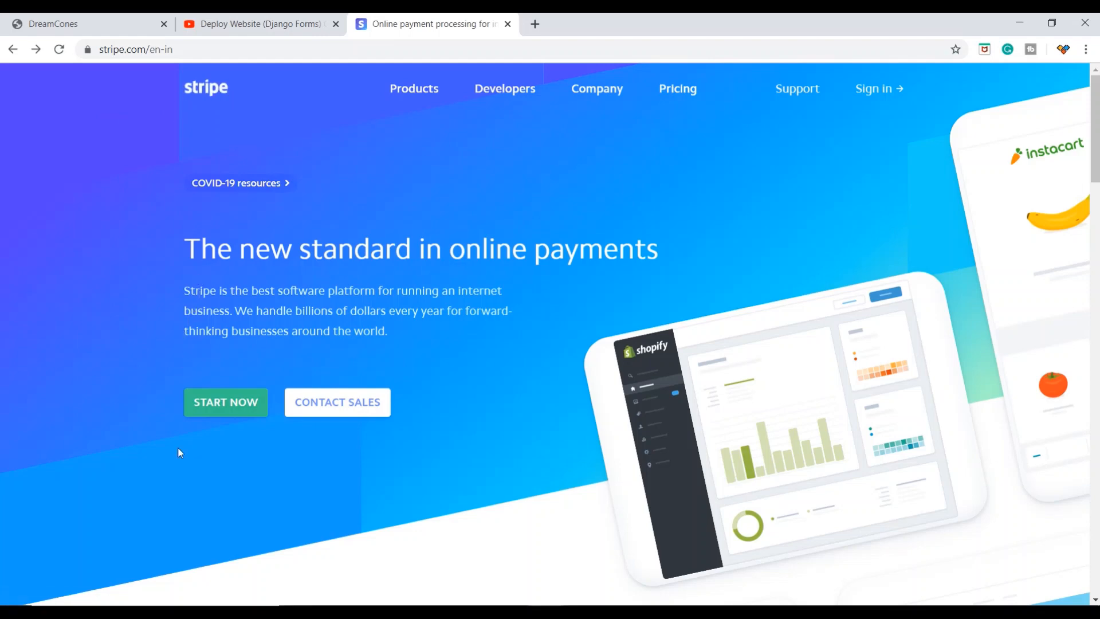